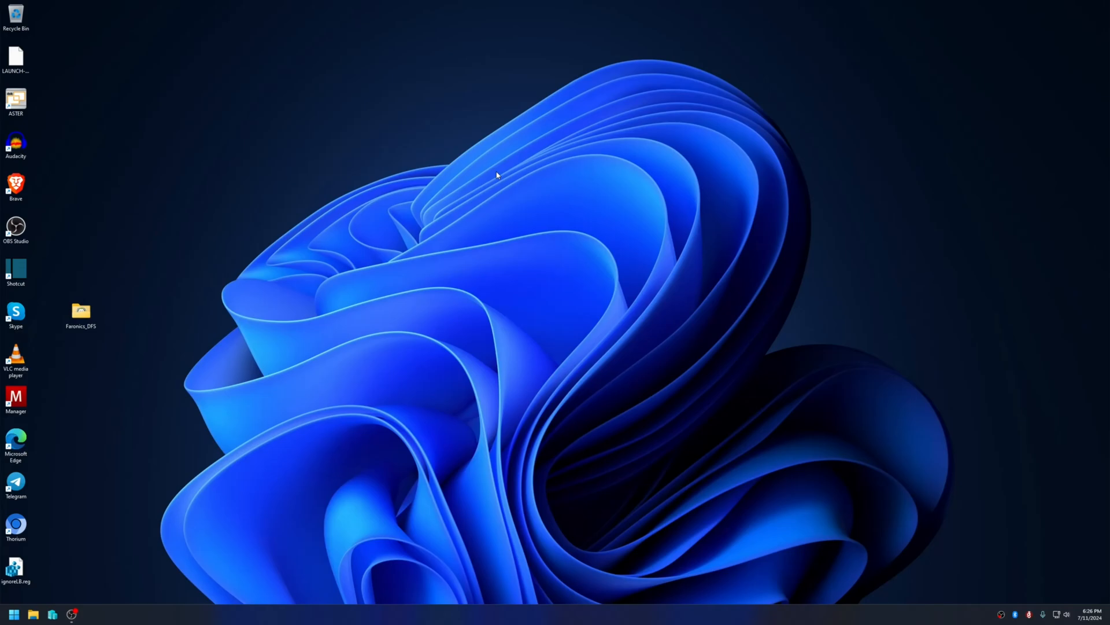
# Step: Open the Faronics_DFS folder from the desktop
pyautogui.click(80, 312)
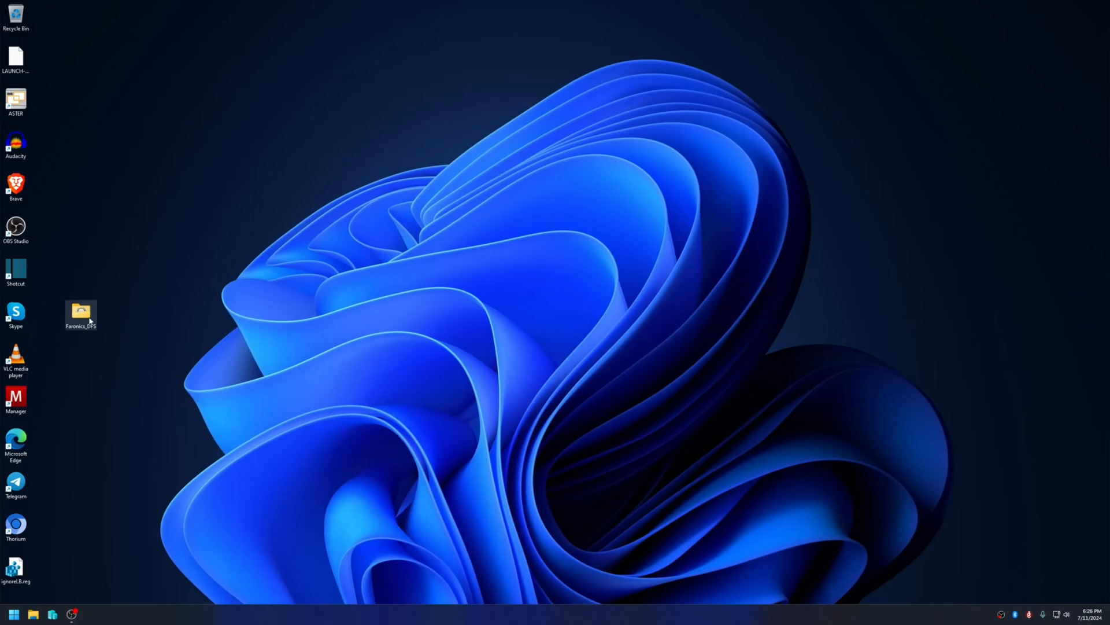
pyautogui.moveTo(80, 311)
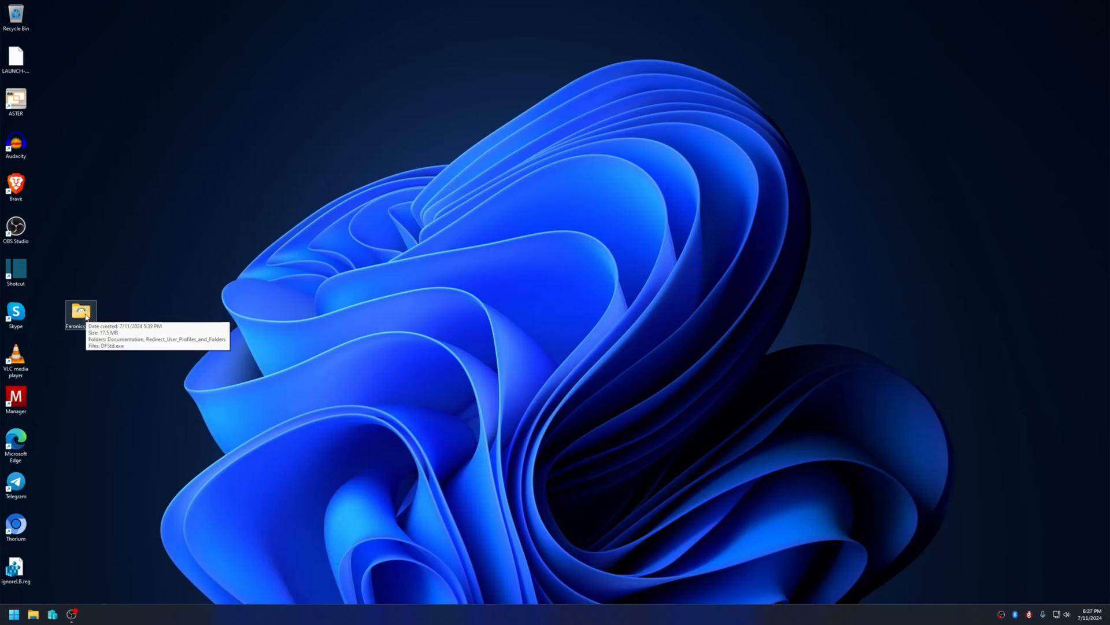
pyautogui.doubleClick(80, 313)
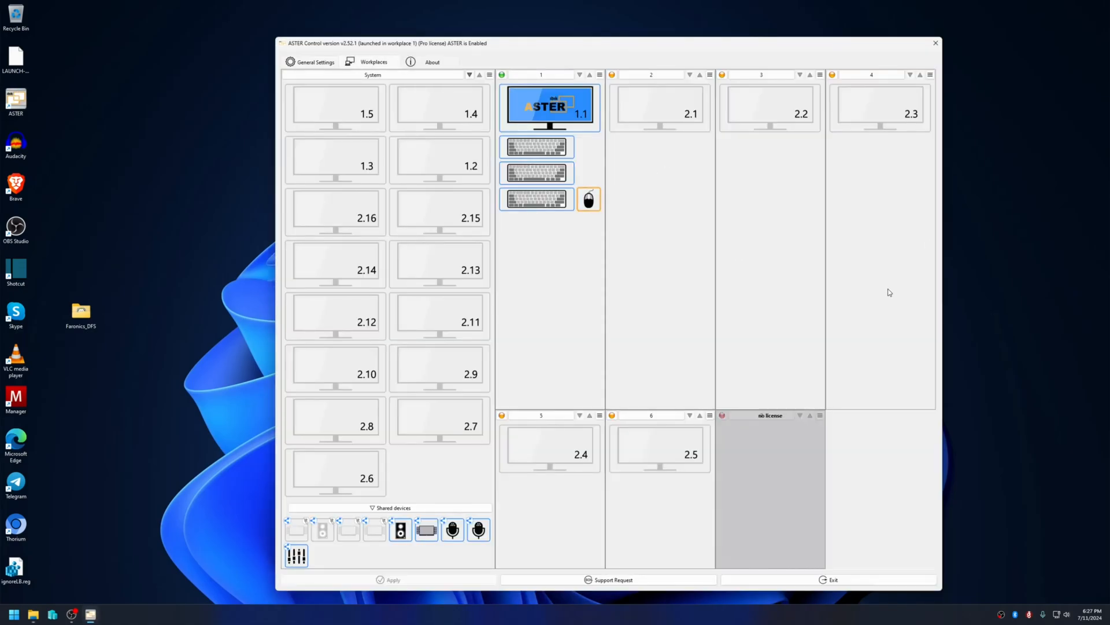
# Step: Review ASTER's General Settings, then close ASTER Control to reveal the Faronics_DFS folder
pyautogui.click(314, 61)
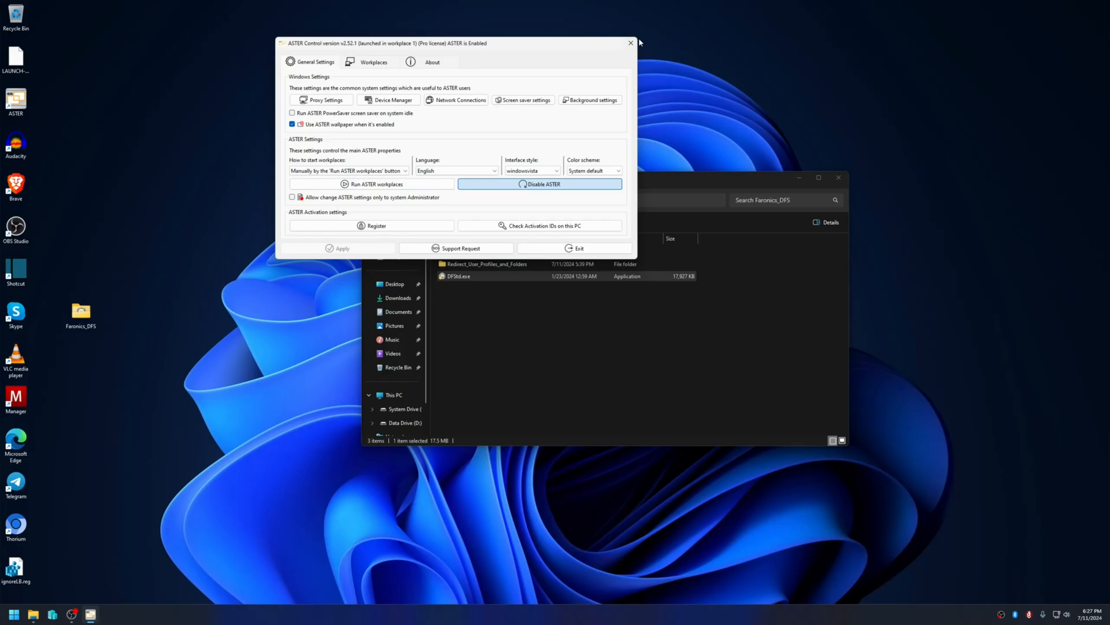
pyautogui.click(630, 43)
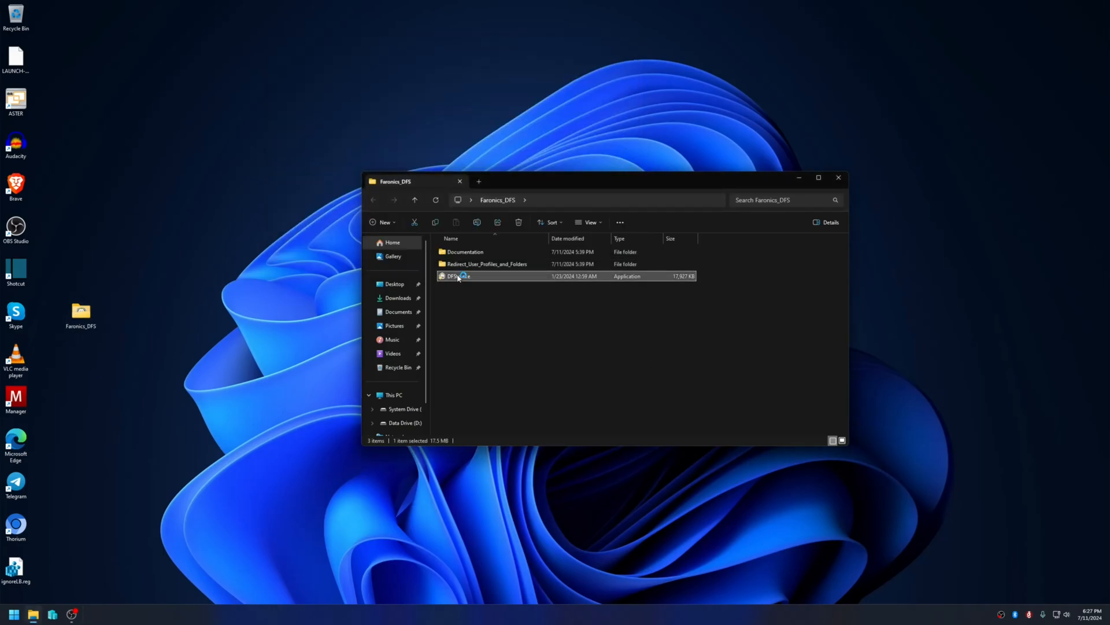
# Step: Run DFStd.exe with the evaluation licence and advance to Frozen Drives Configuration
pyautogui.doubleClick(459, 275)
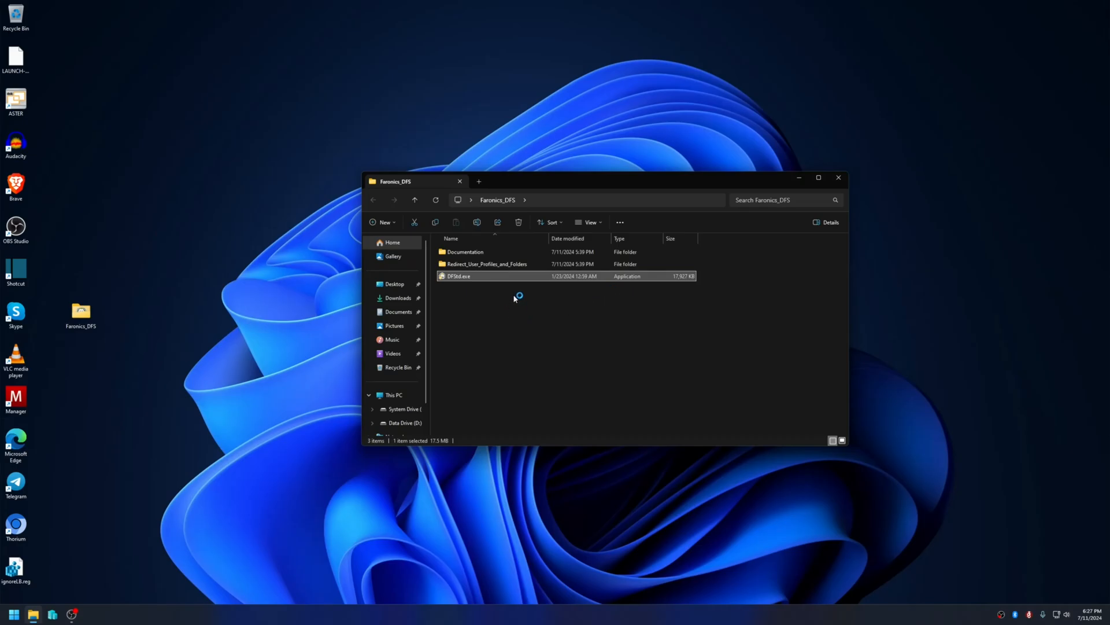
pyautogui.doubleClick(459, 276)
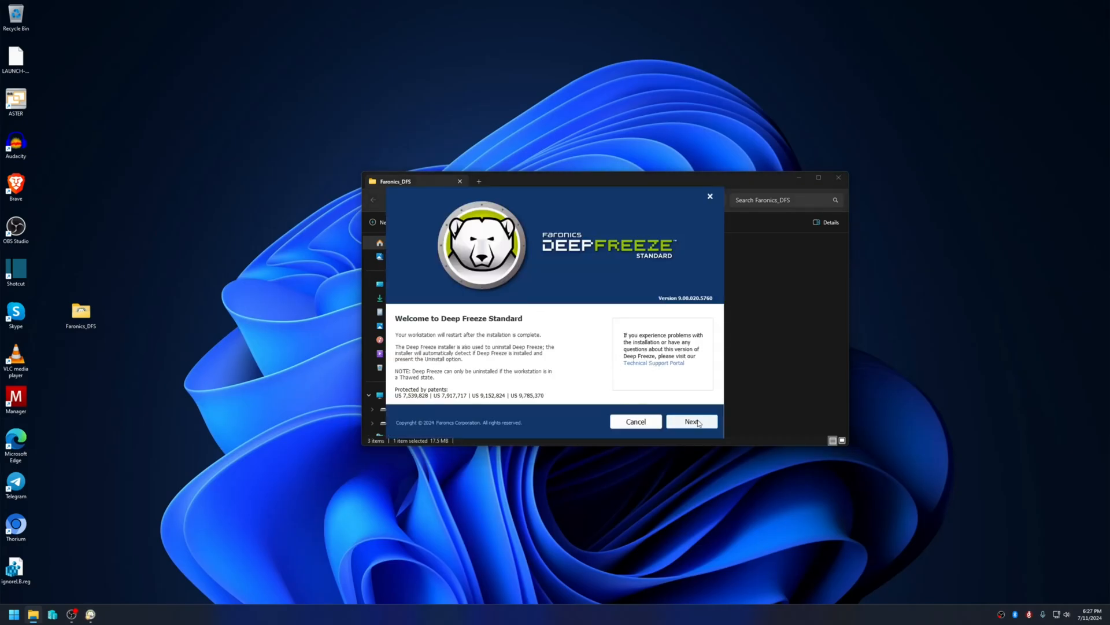
pyautogui.click(692, 421)
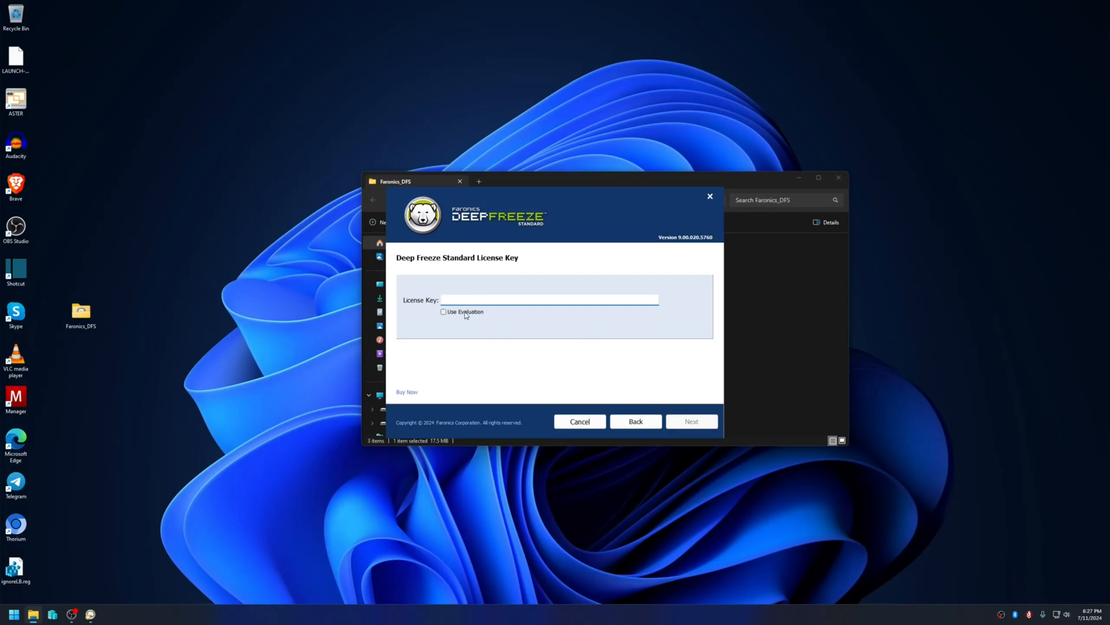
pyautogui.click(444, 311)
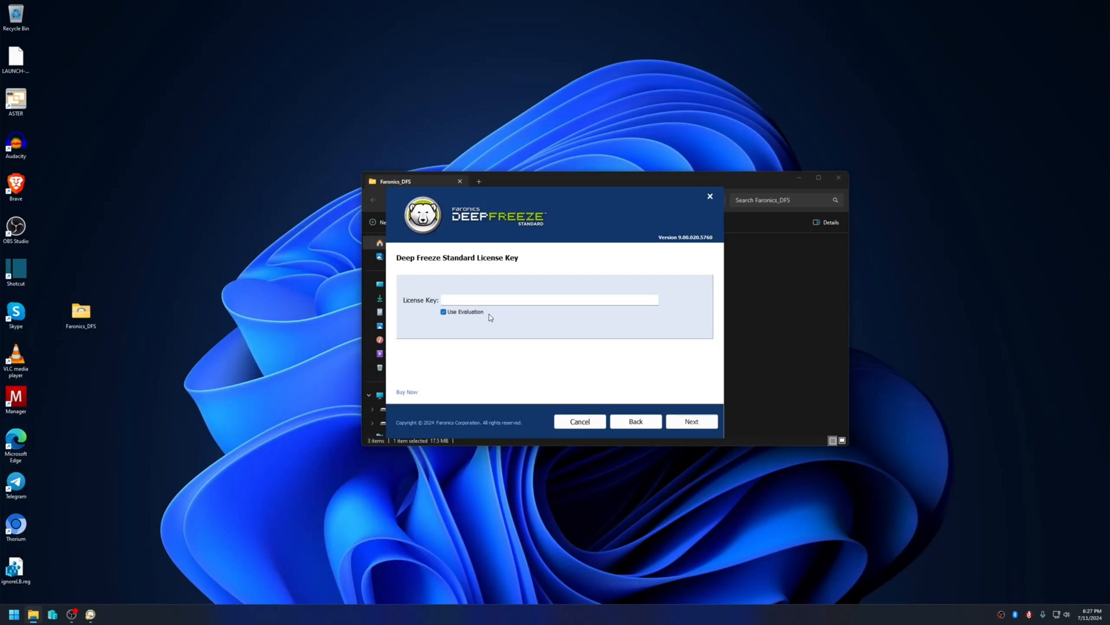
pyautogui.click(690, 421)
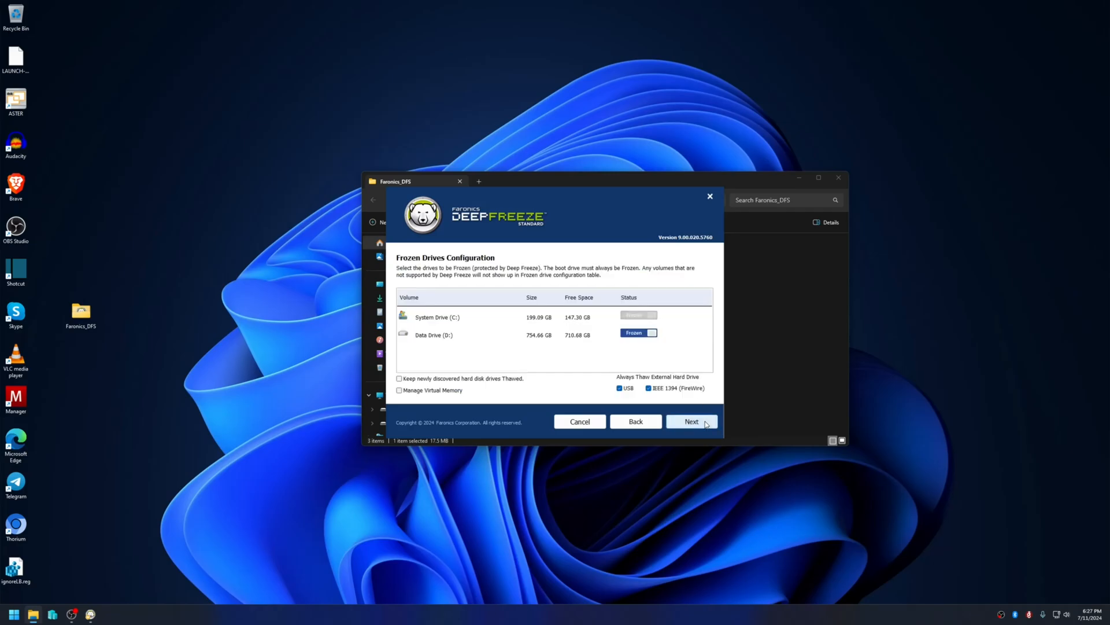
pyautogui.moveTo(444, 326)
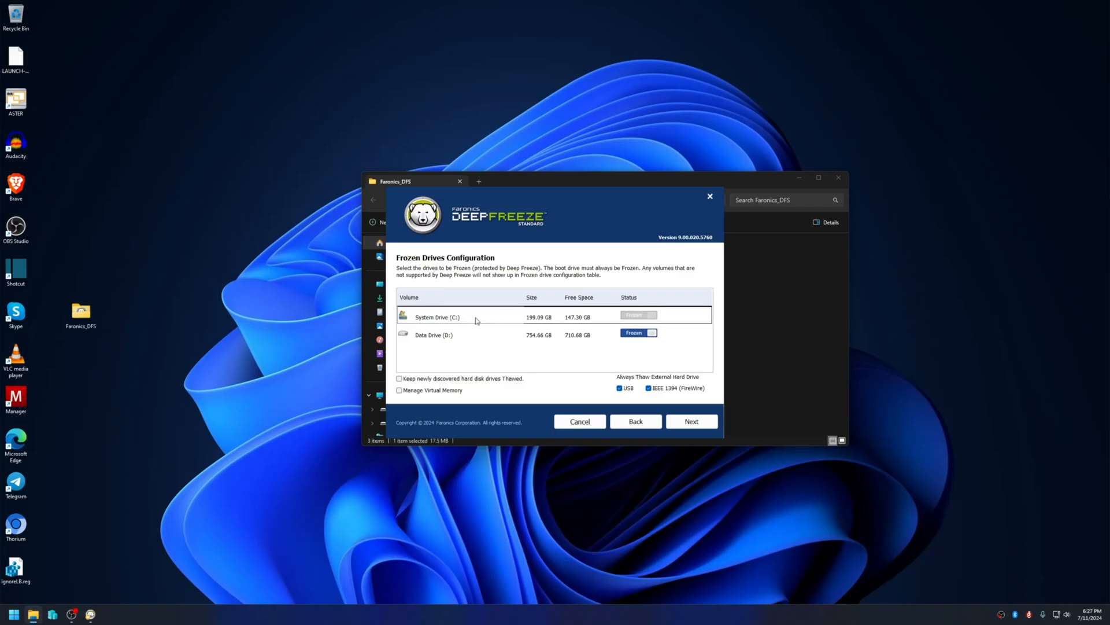
pyautogui.moveTo(426, 339)
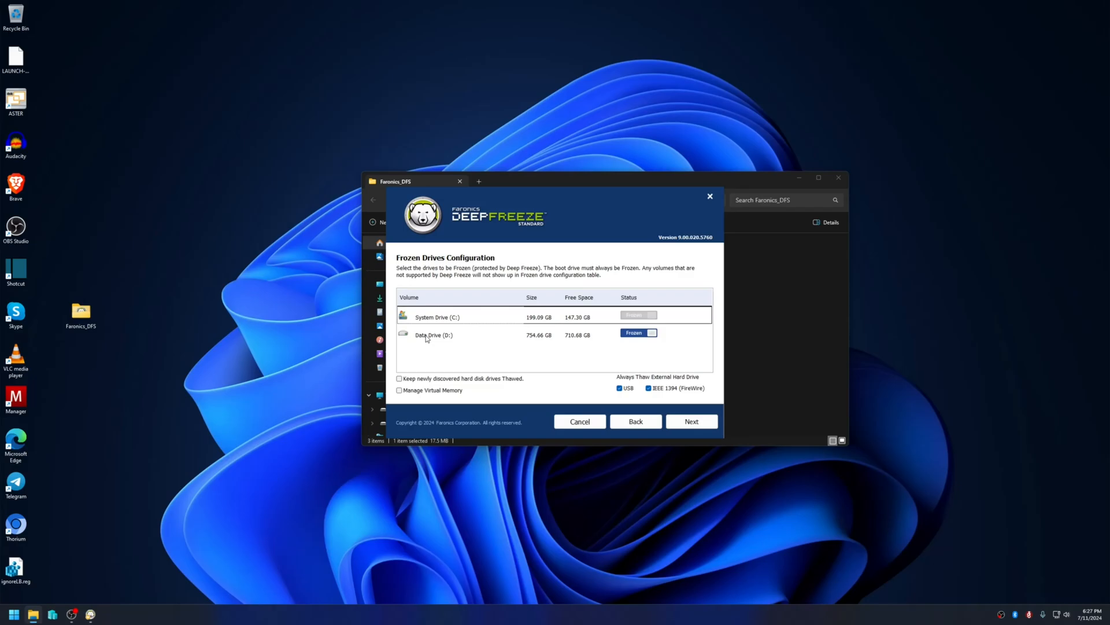
pyautogui.moveTo(440, 336)
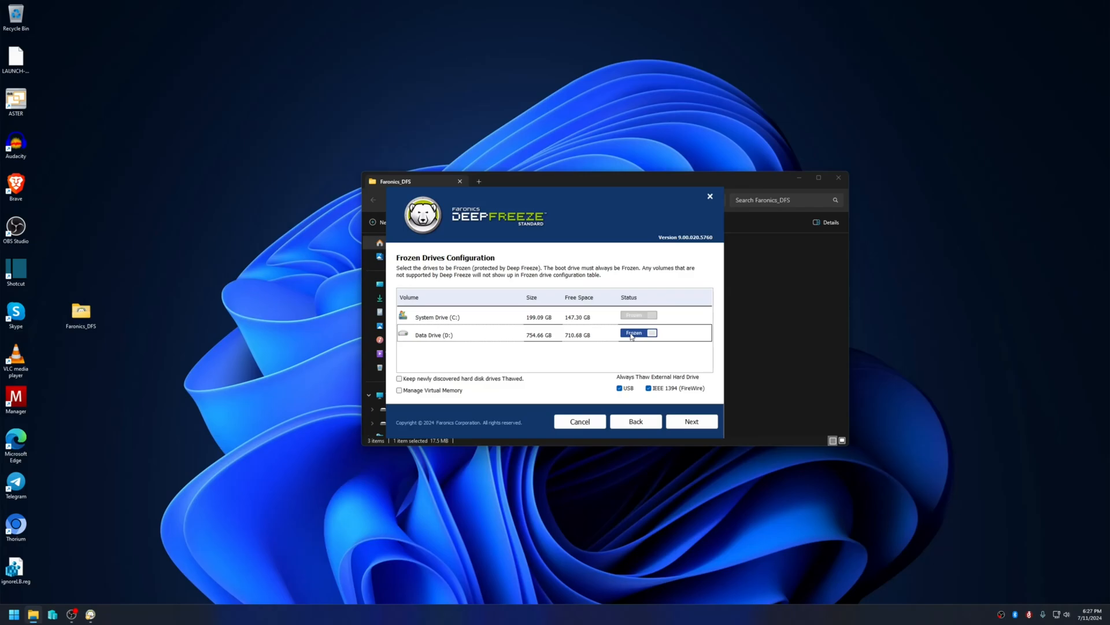
# Step: Set Data Drive (D:) to Thawed and keep newly discovered hard drives thawed, then continue
pyautogui.click(638, 333)
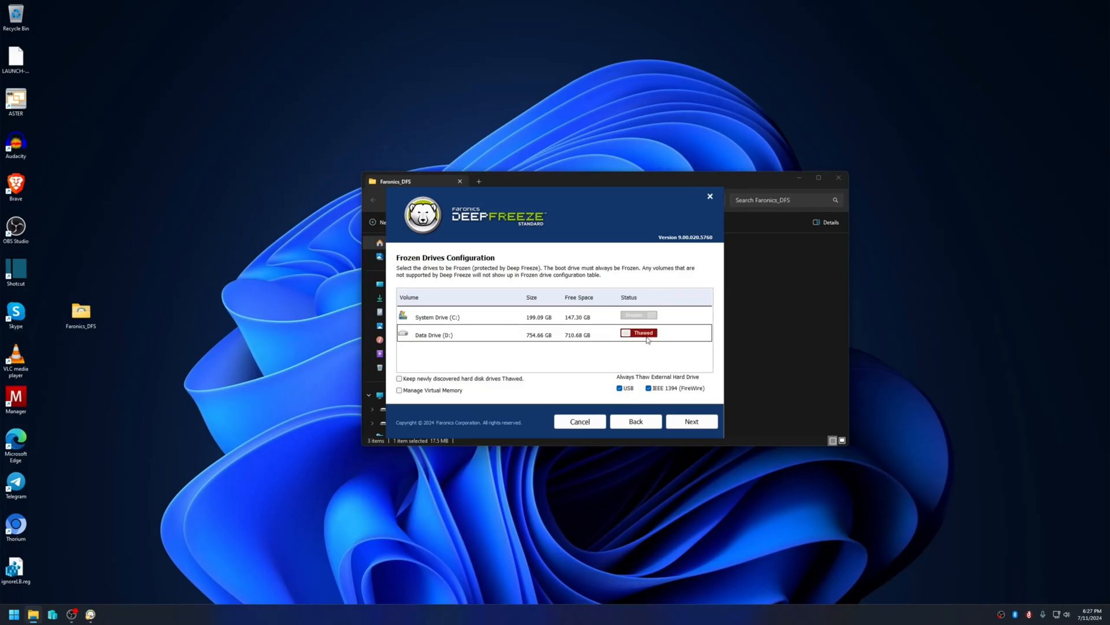
pyautogui.moveTo(611, 374)
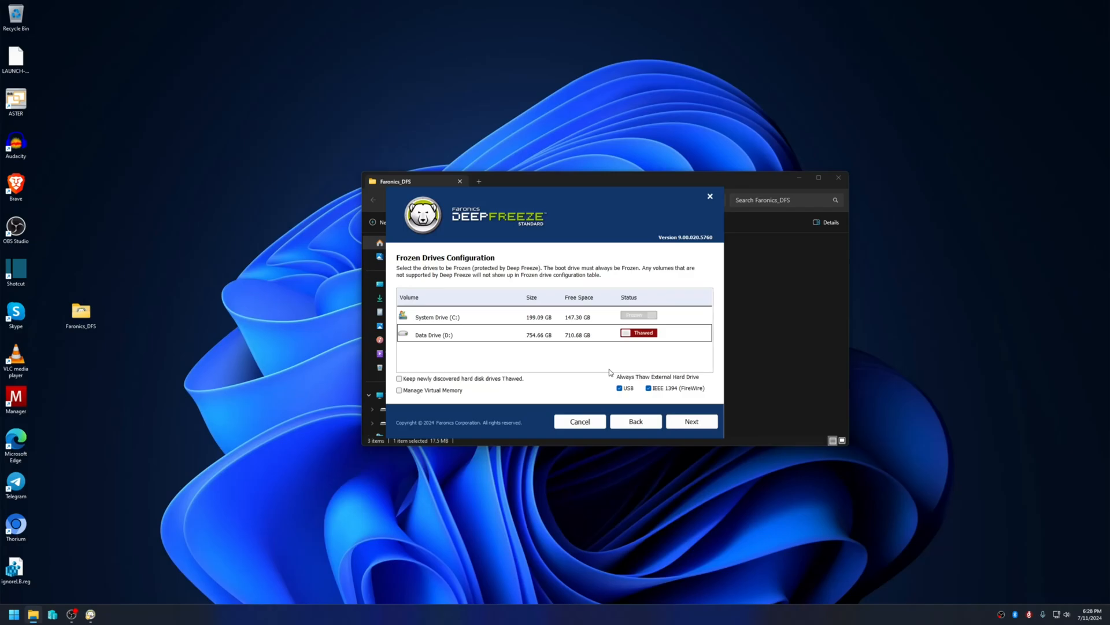
pyautogui.moveTo(563, 381)
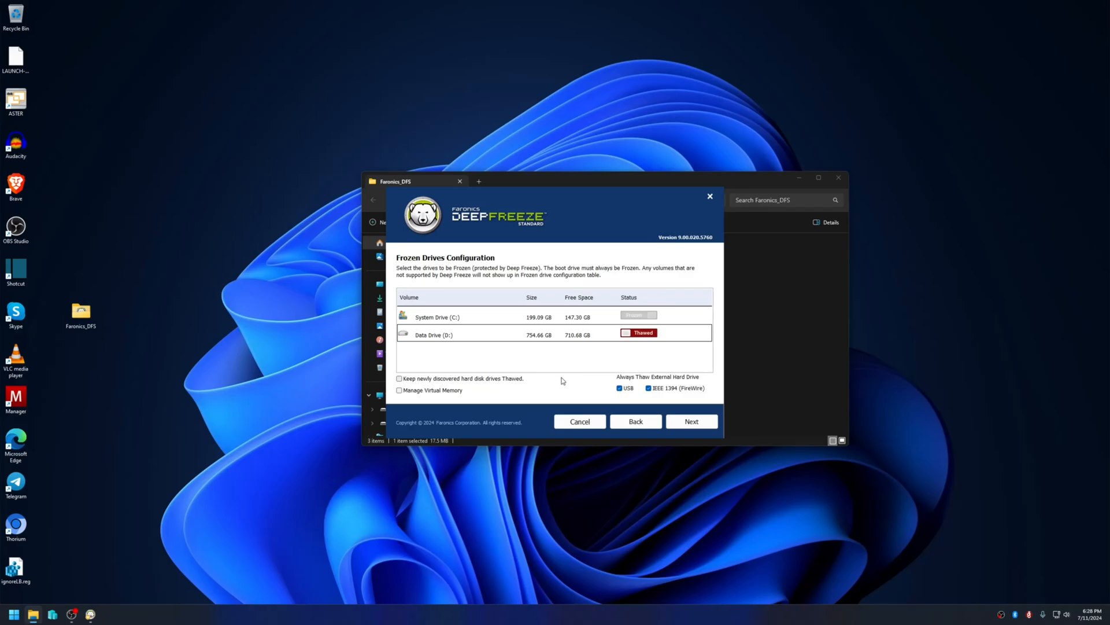
pyautogui.moveTo(413, 384)
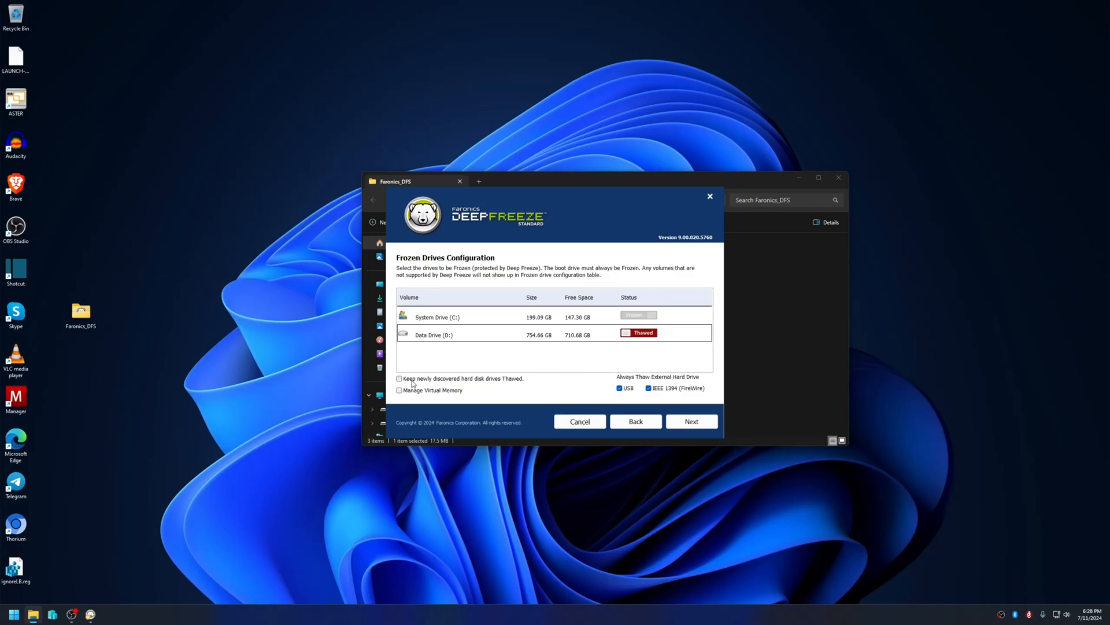
pyautogui.moveTo(500, 383)
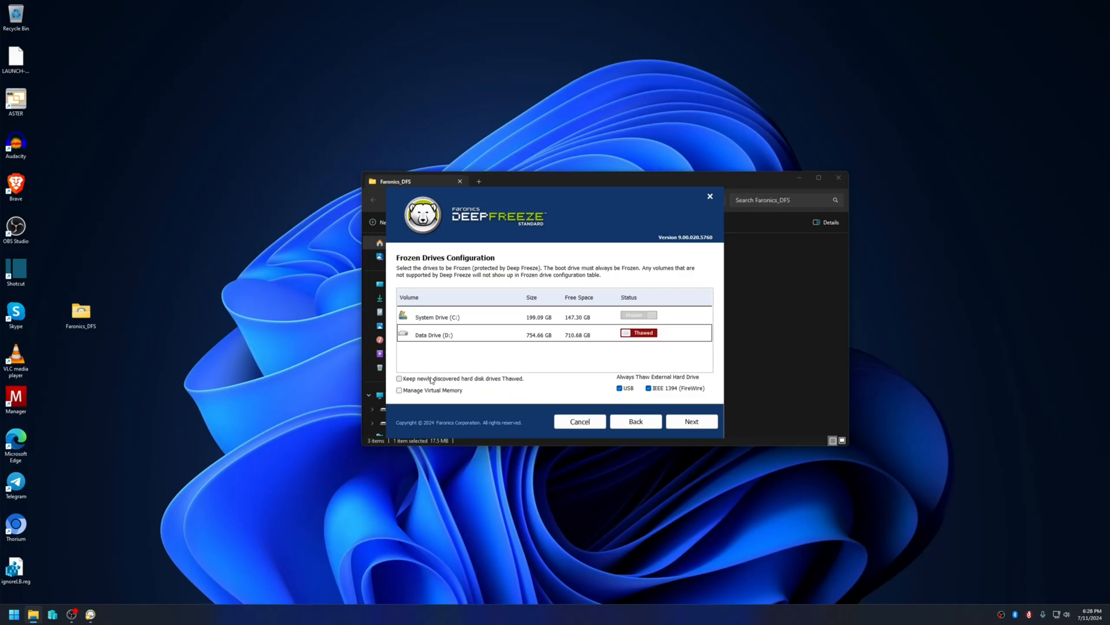
pyautogui.click(399, 378)
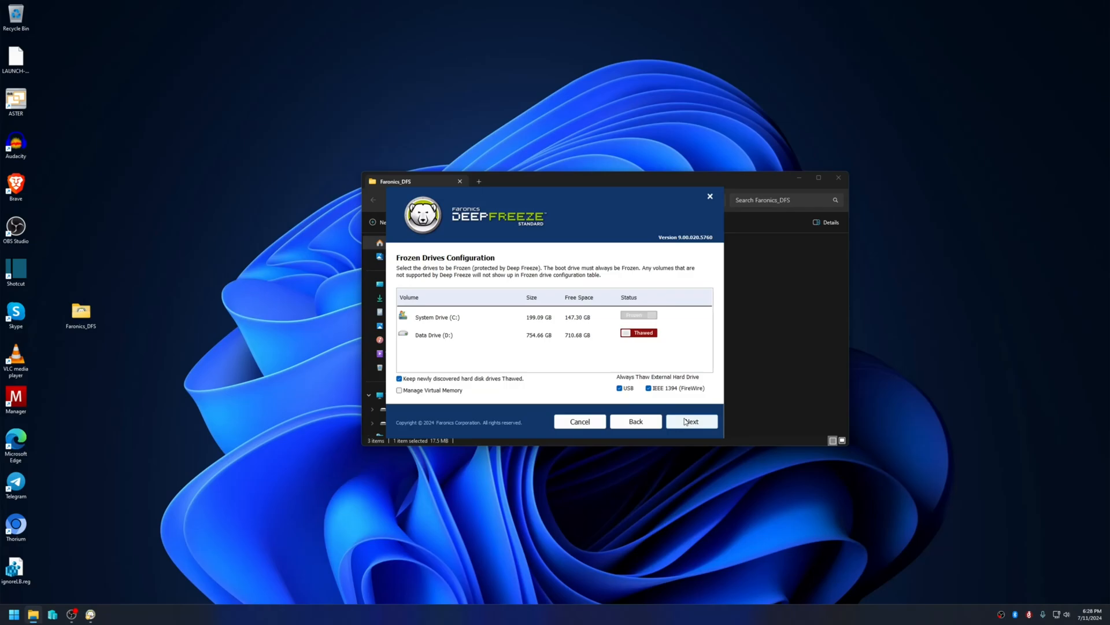
pyautogui.click(691, 421)
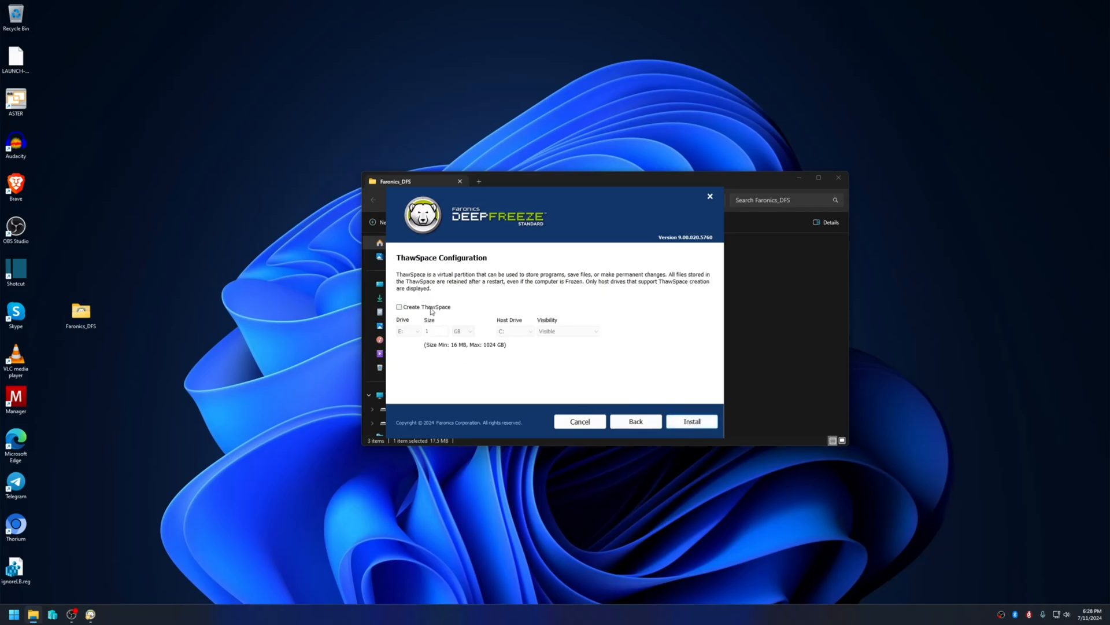
pyautogui.moveTo(399, 274)
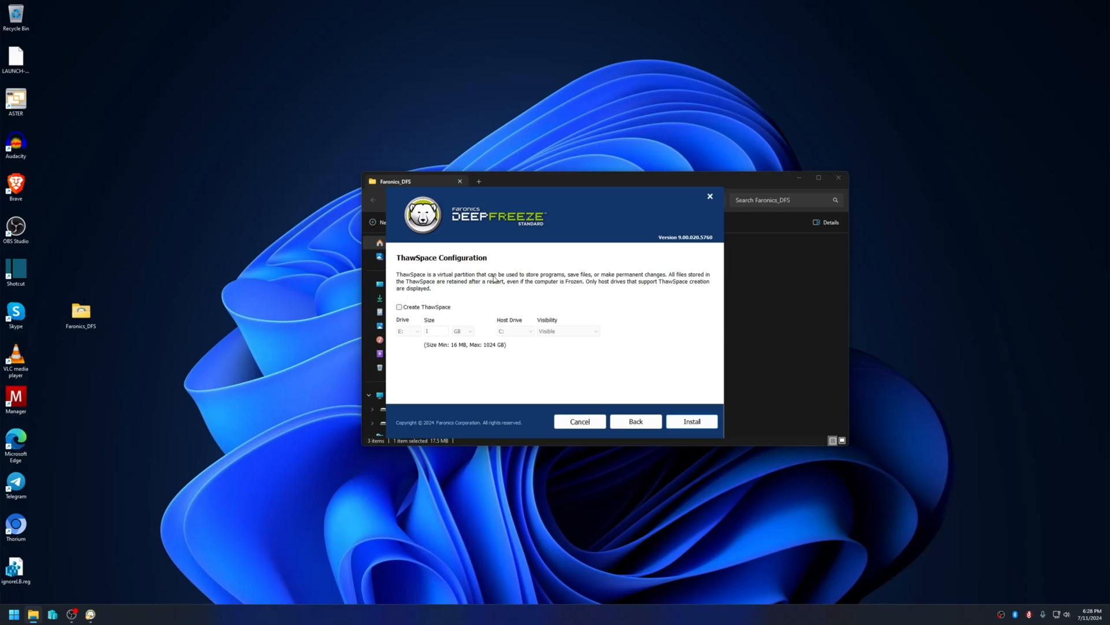
pyautogui.moveTo(605, 349)
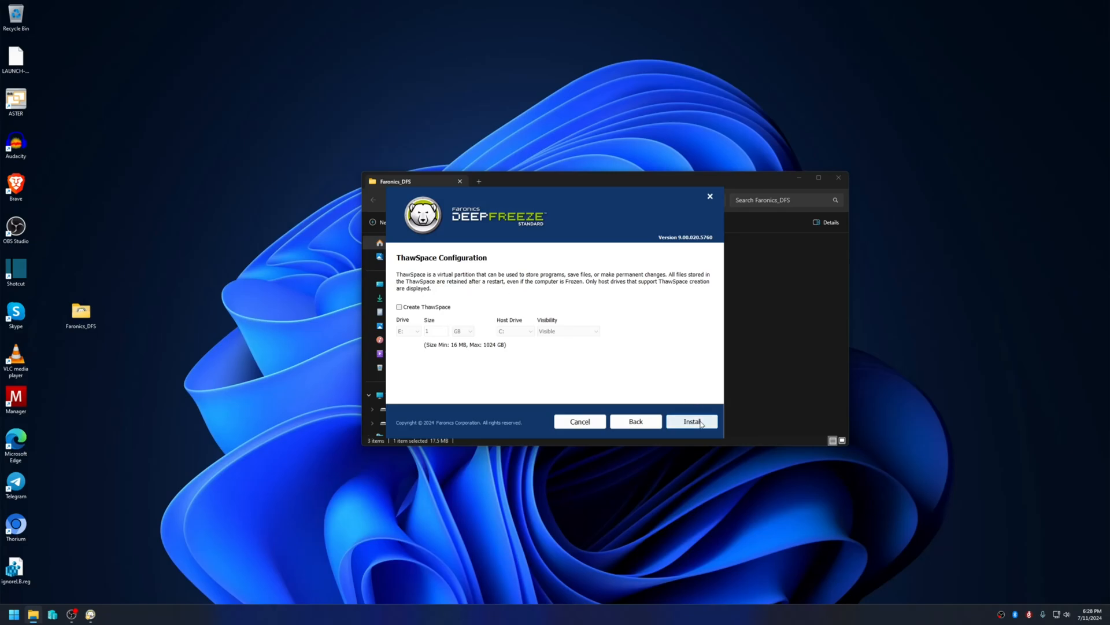
# Step: Install Deep Freeze without a ThawSpace and let the workstation restart to the desktop
pyautogui.click(692, 421)
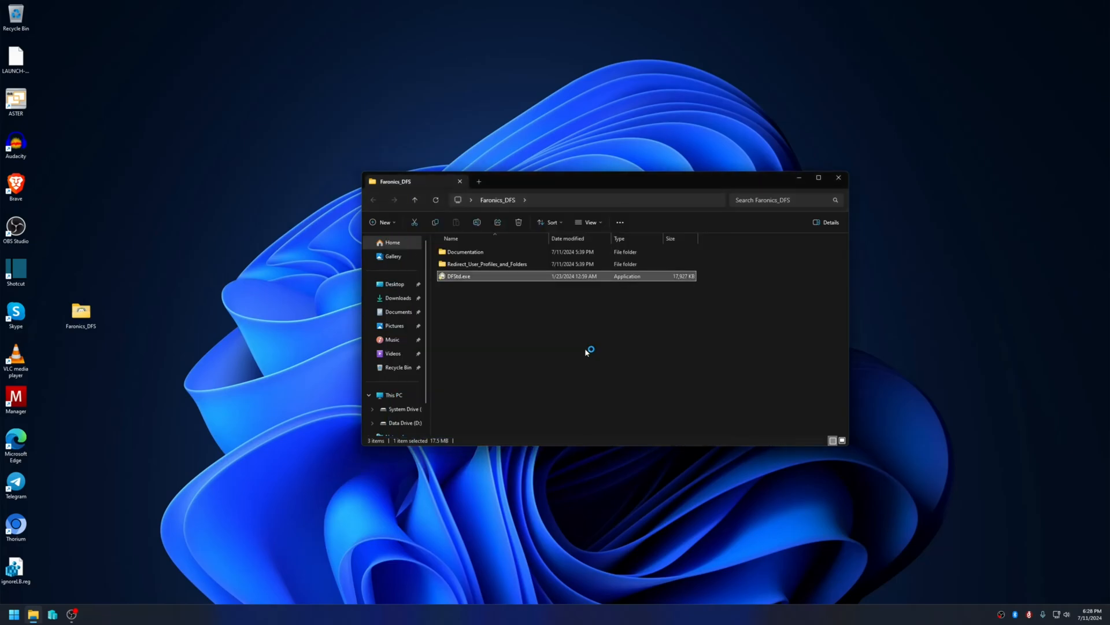
pyautogui.doubleClick(458, 276)
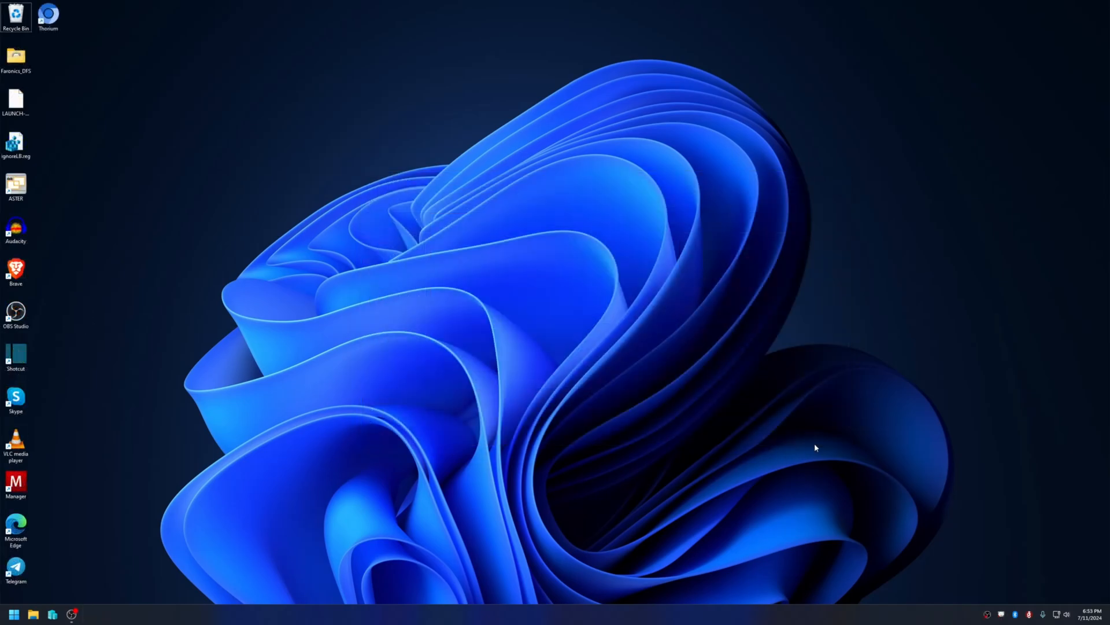
pyautogui.moveTo(975, 566)
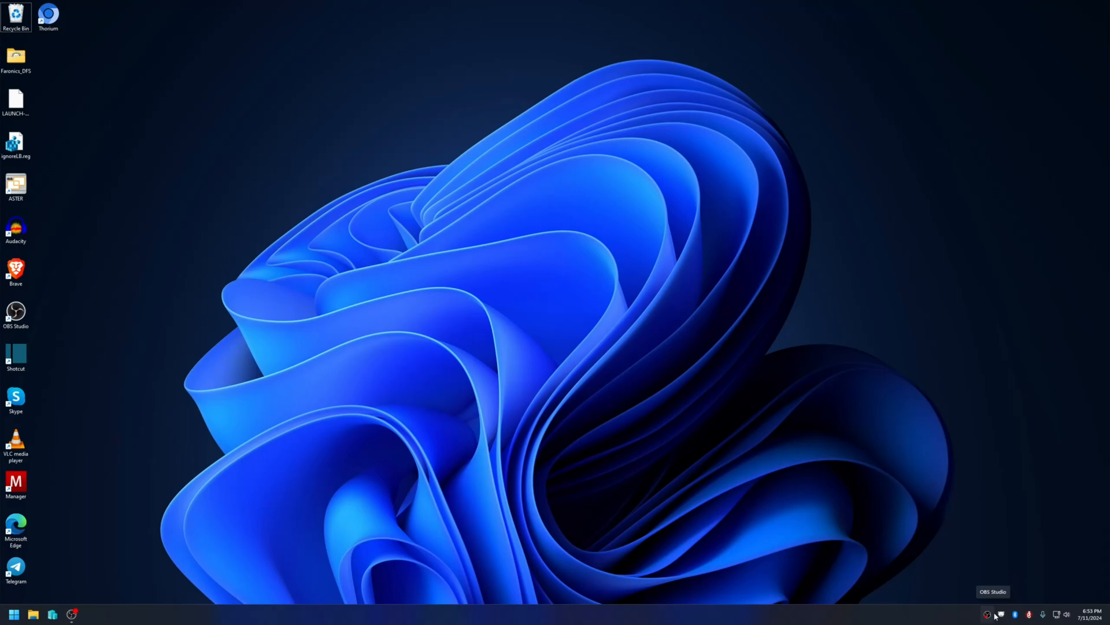
pyautogui.moveTo(579, 364)
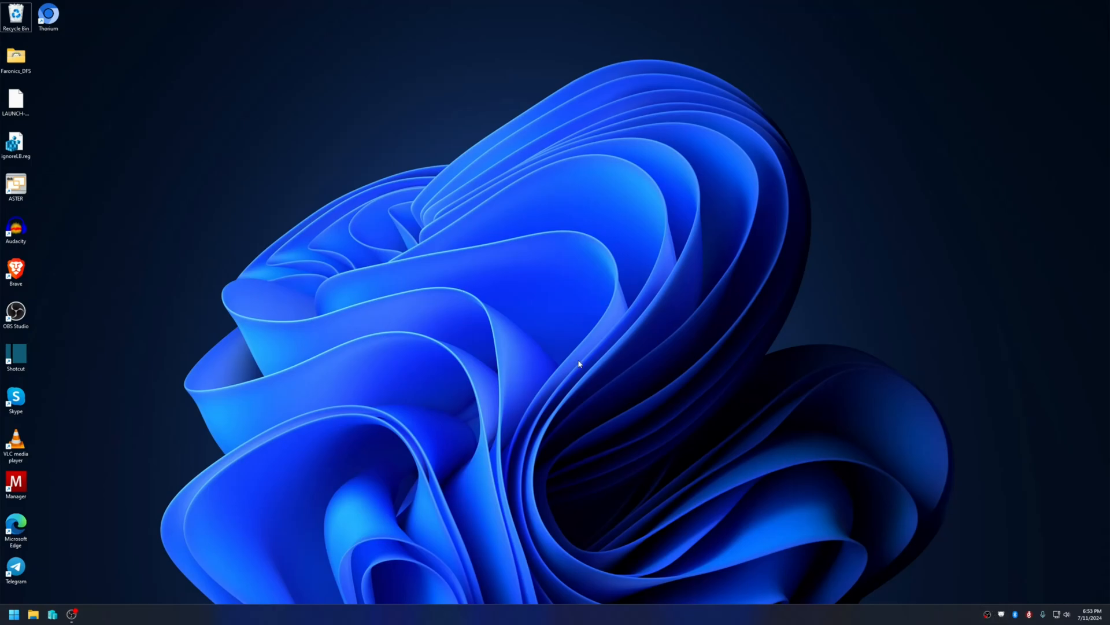
pyautogui.moveTo(1005, 617)
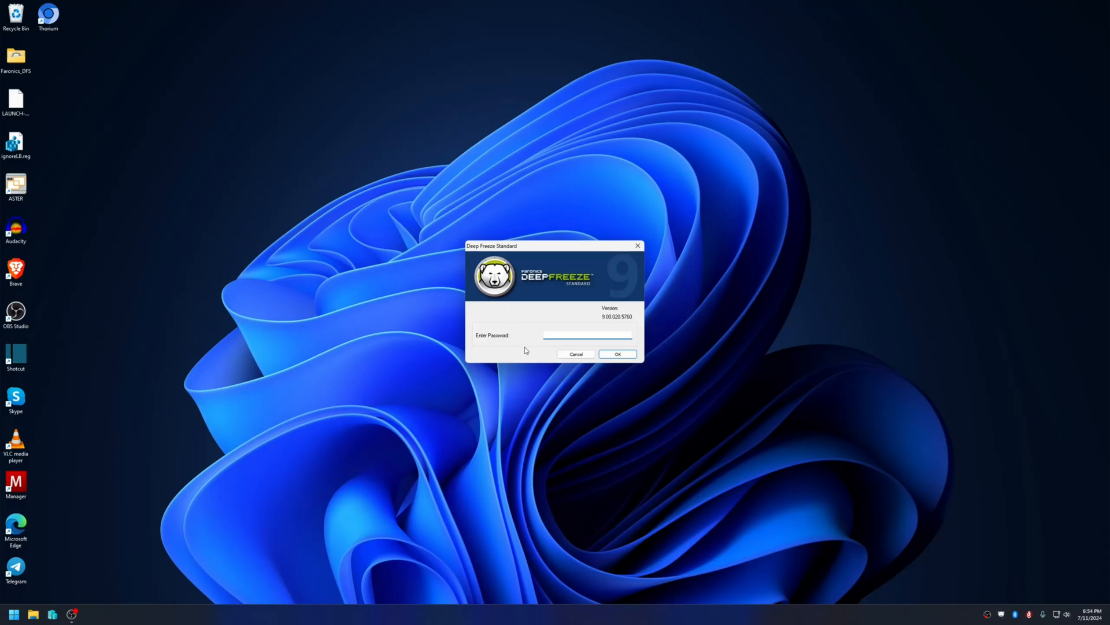
# Step: Log into Deep Freeze settings and save a new password, keeping boot frozen
pyautogui.click(616, 354)
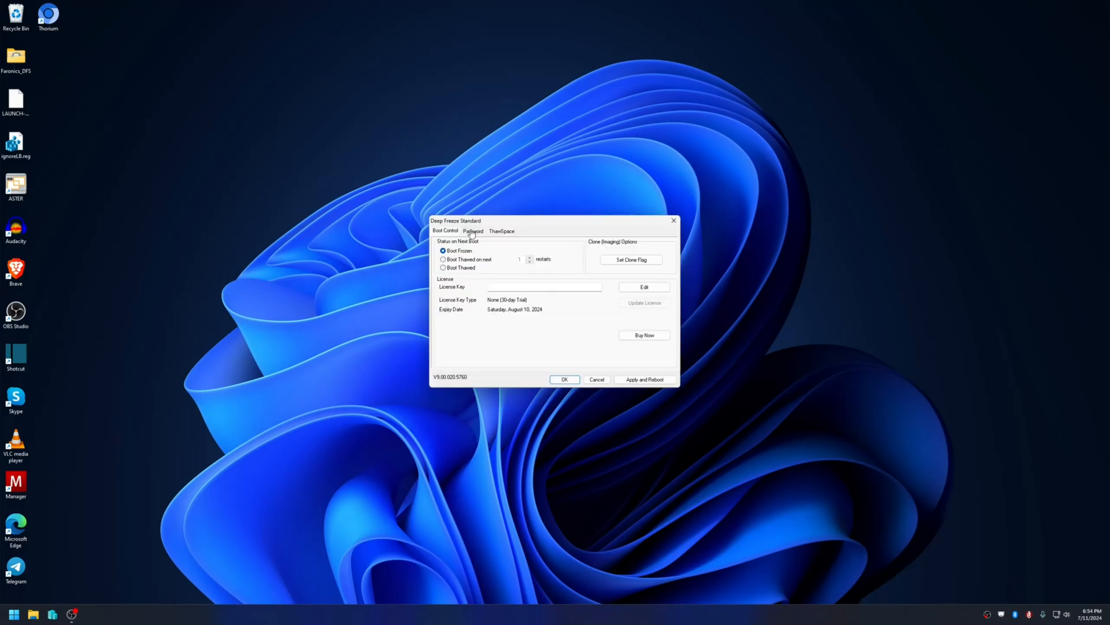
pyautogui.moveTo(456, 220); pyautogui.dragTo(428, 208)
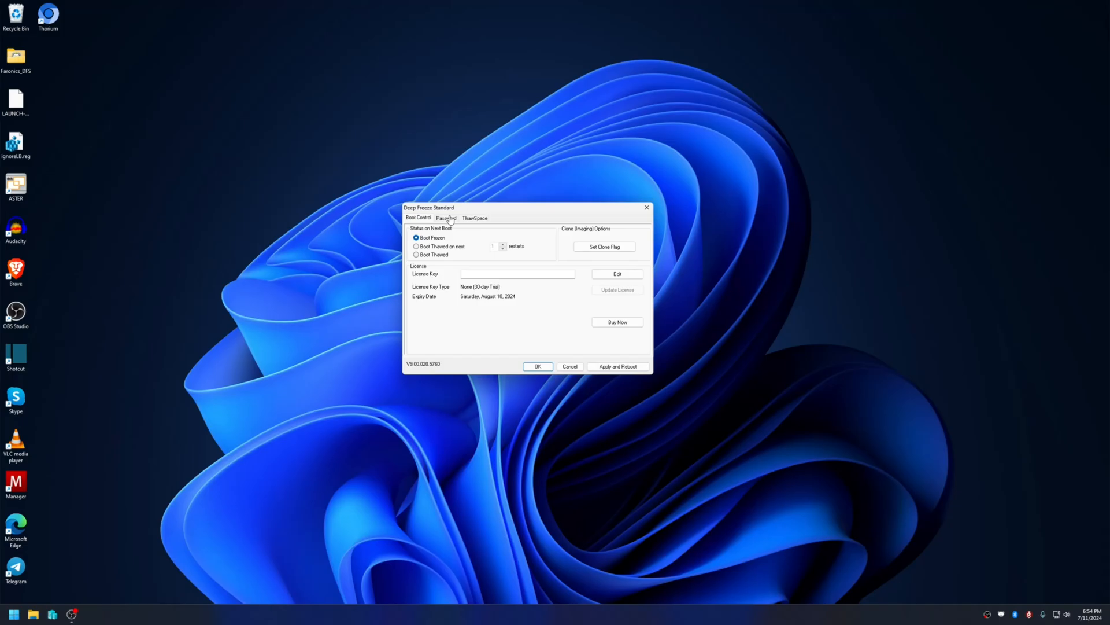
pyautogui.click(446, 217)
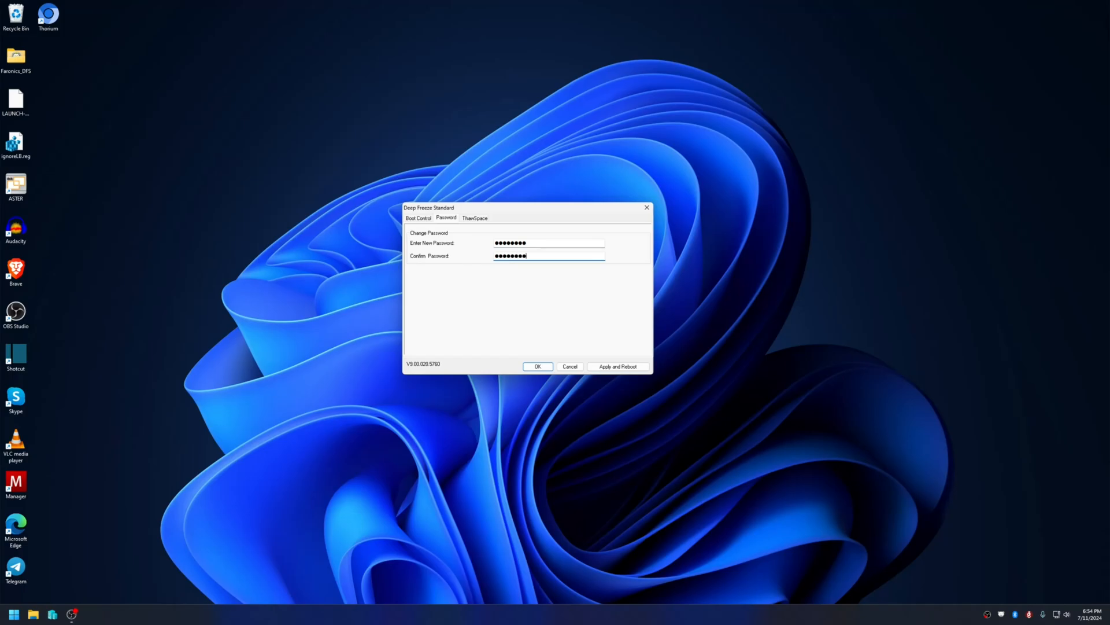
pyautogui.moveTo(536, 293)
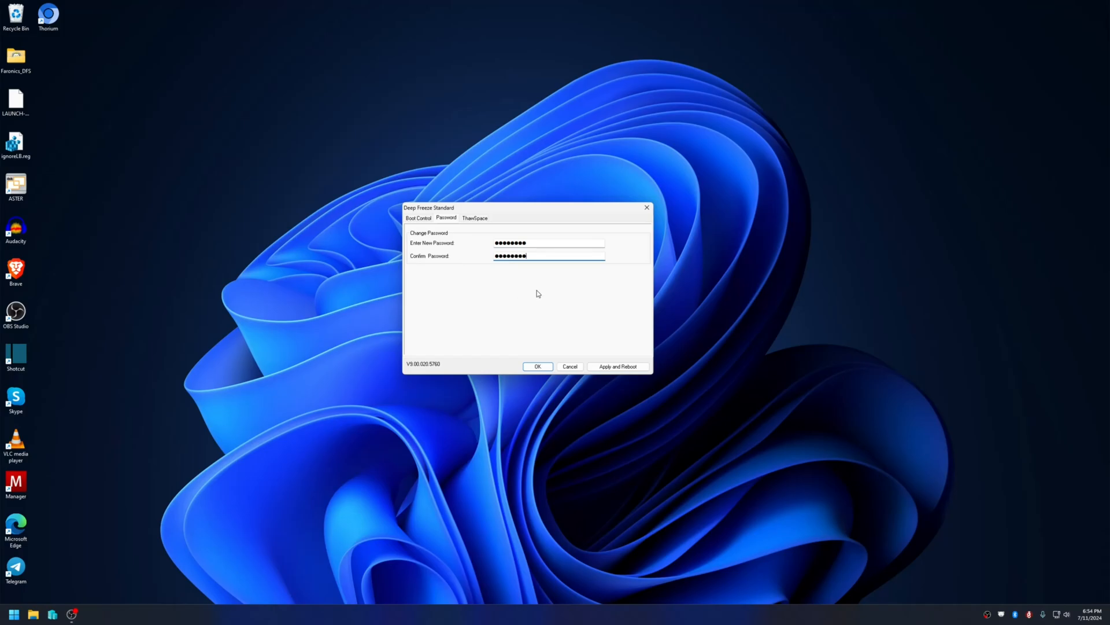
pyautogui.click(417, 217)
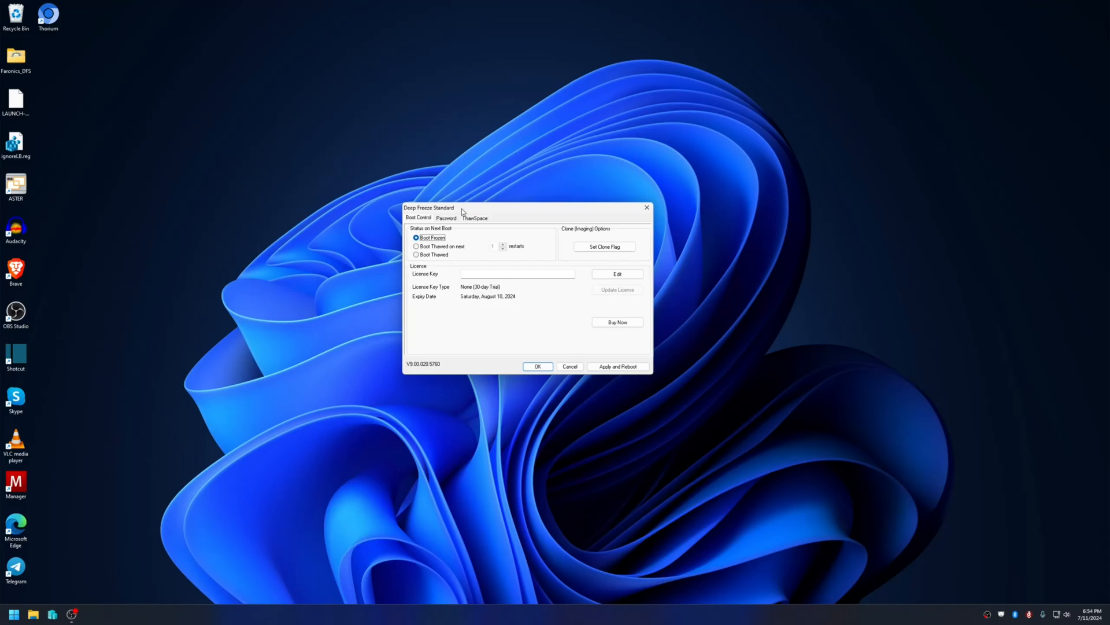
pyautogui.click(445, 218)
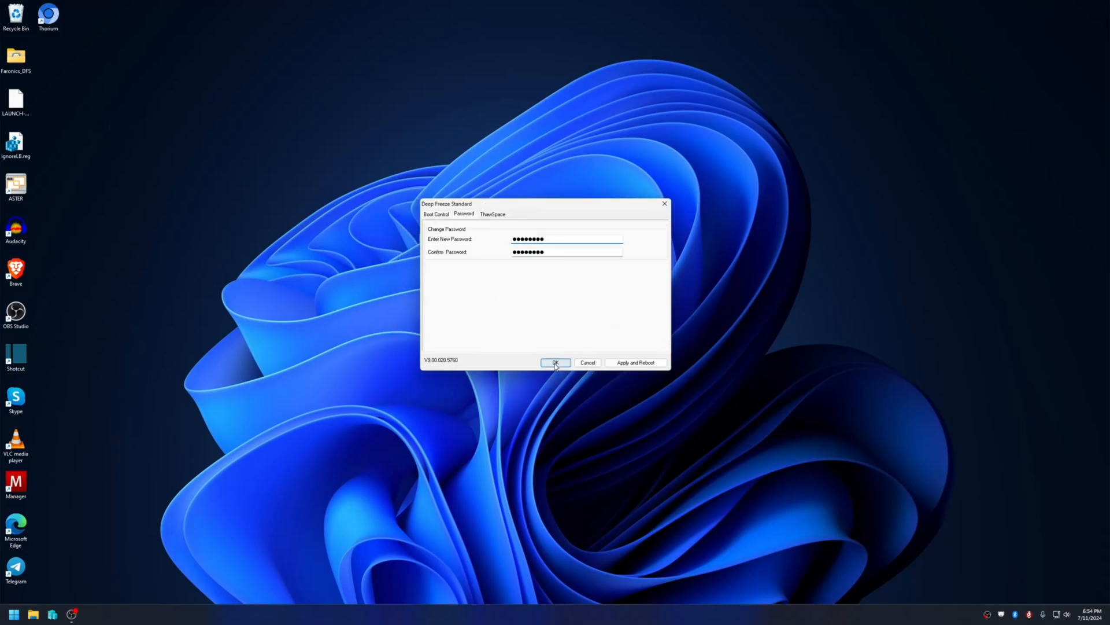
pyautogui.click(555, 362)
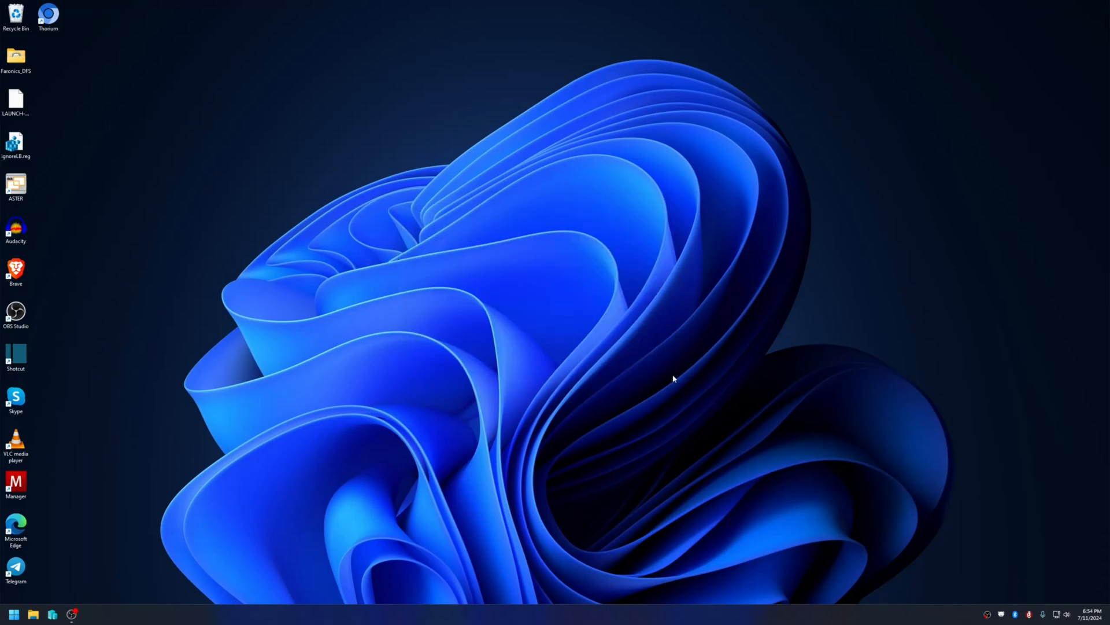
# Step: Launch ASTER Control from the desktop and view the Workplaces assignments
pyautogui.click(15, 185)
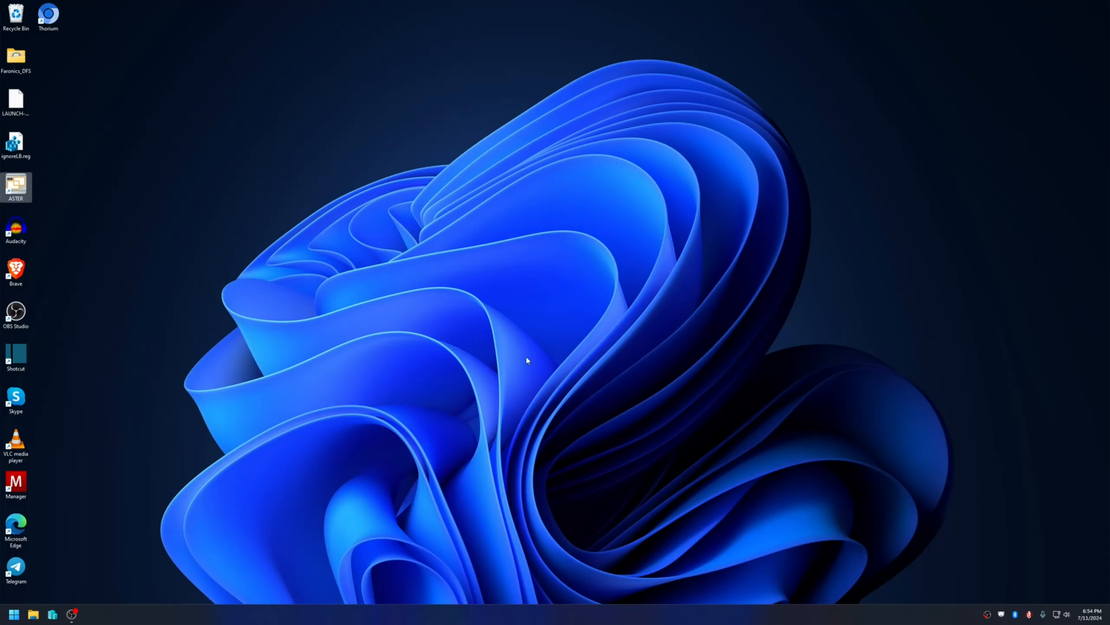
pyautogui.doubleClick(15, 186)
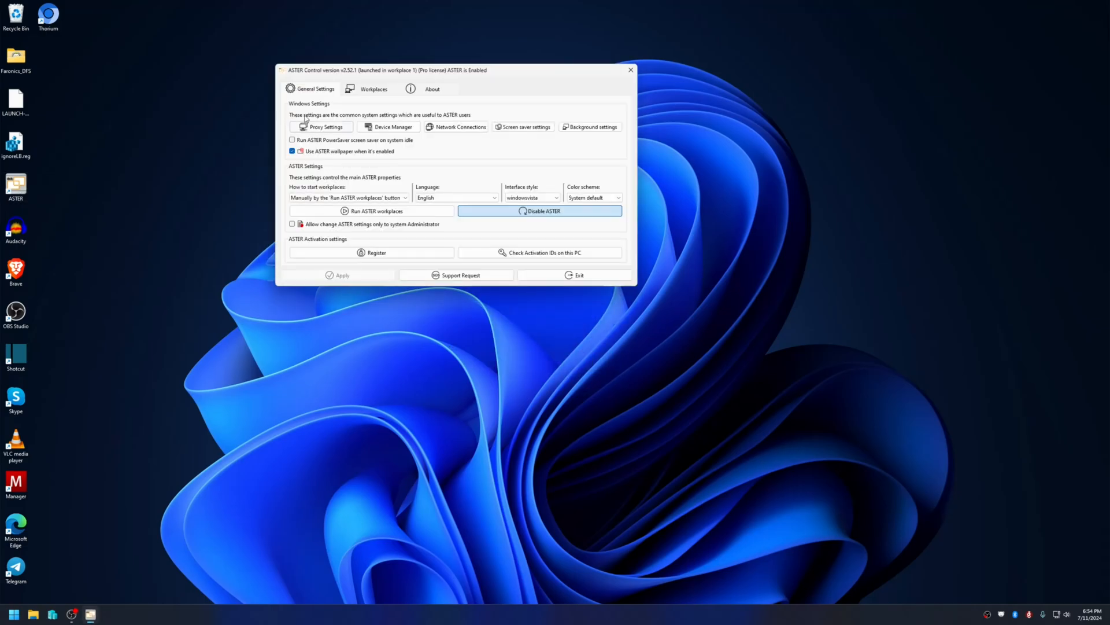
pyautogui.click(373, 89)
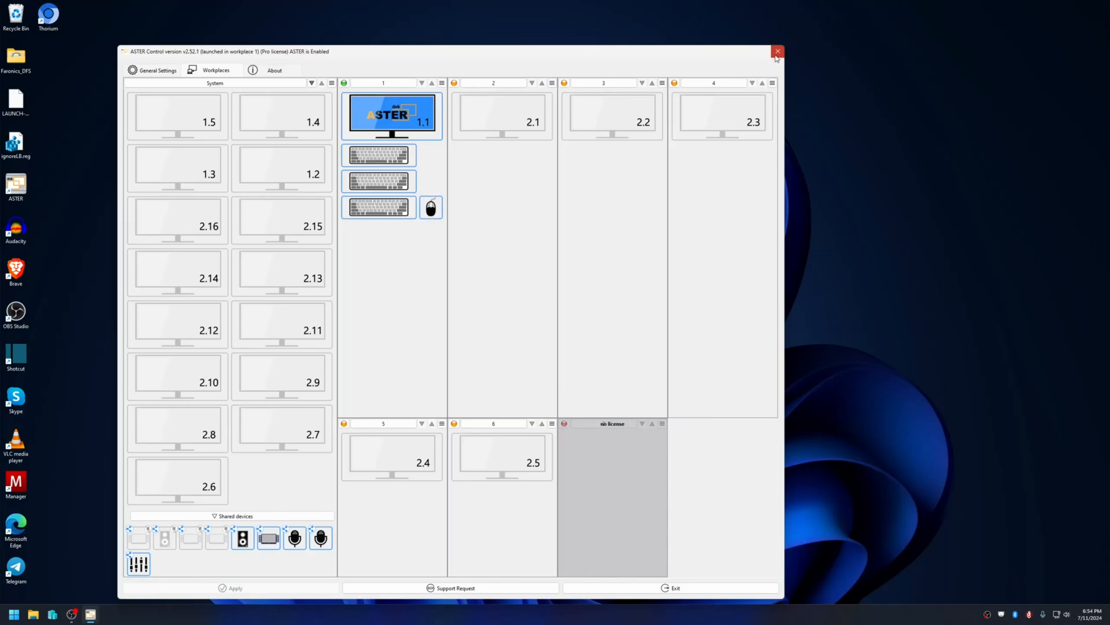
# Step: Close ASTER Control and select the ASTER shortcut on the desktop
pyautogui.click(777, 51)
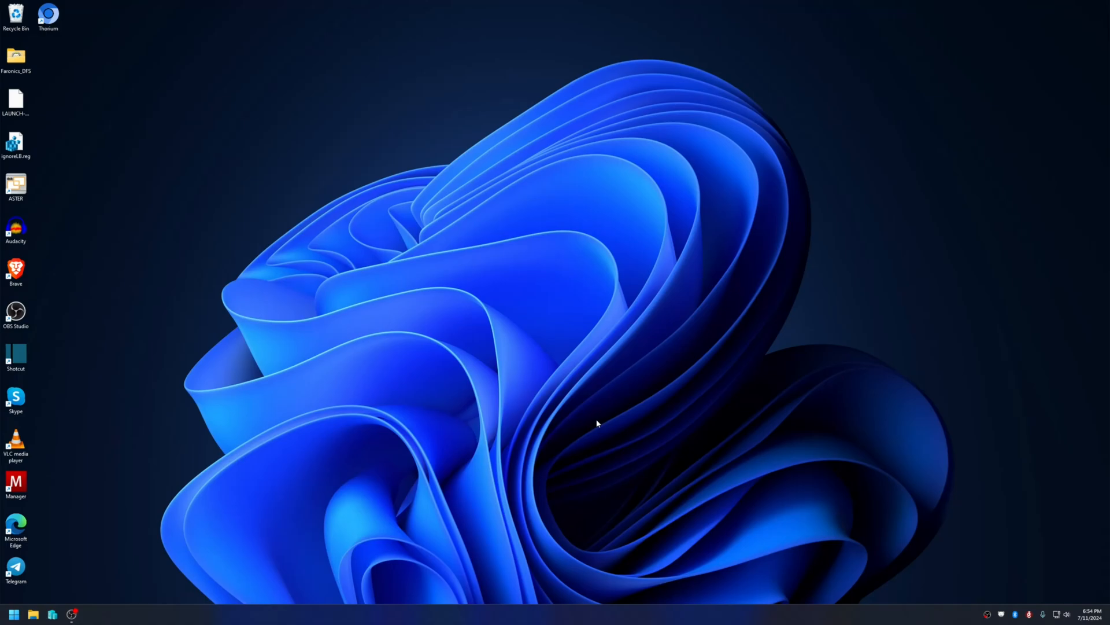
pyautogui.moveTo(583, 430)
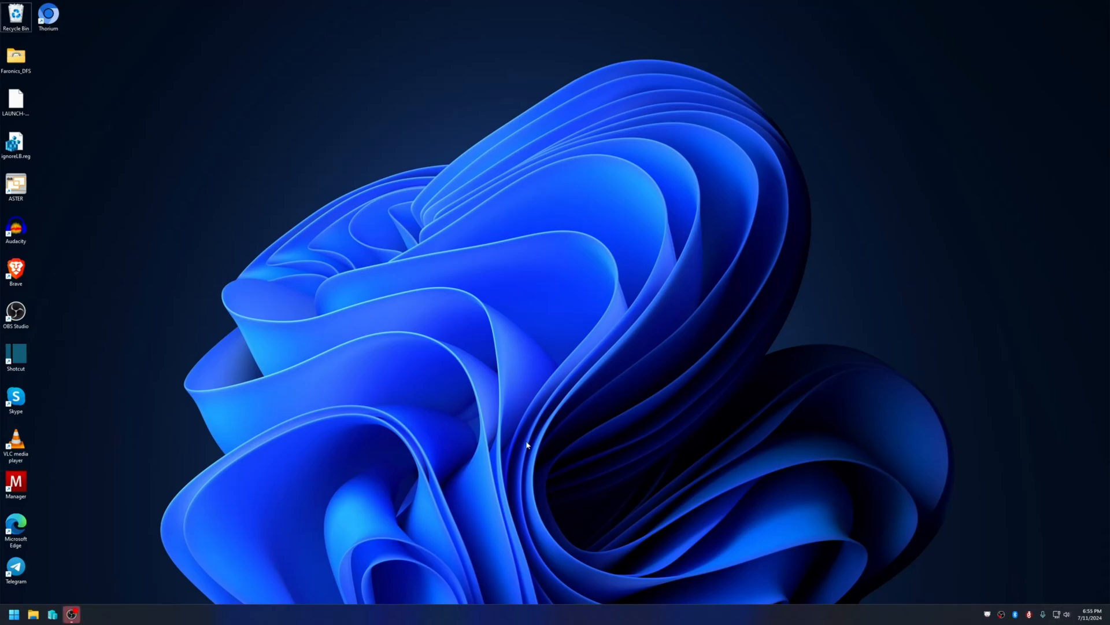
pyautogui.click(15, 186)
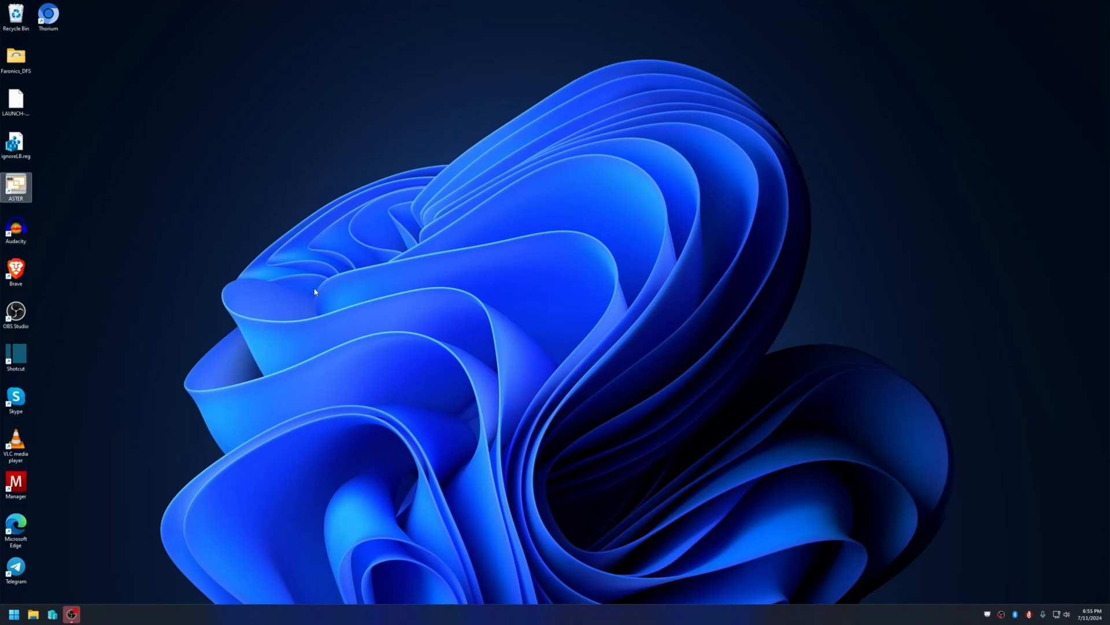
# Step: Launch ASTER to start the workplaces, bringing up the ASTER start problem error
pyautogui.doubleClick(15, 187)
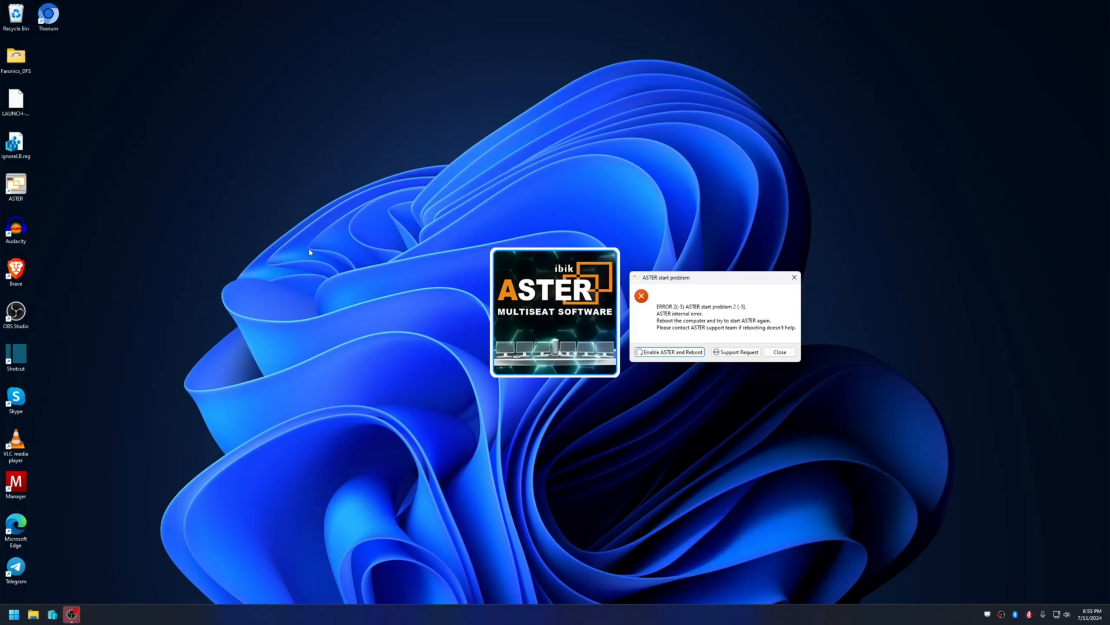
pyautogui.moveTo(682, 310)
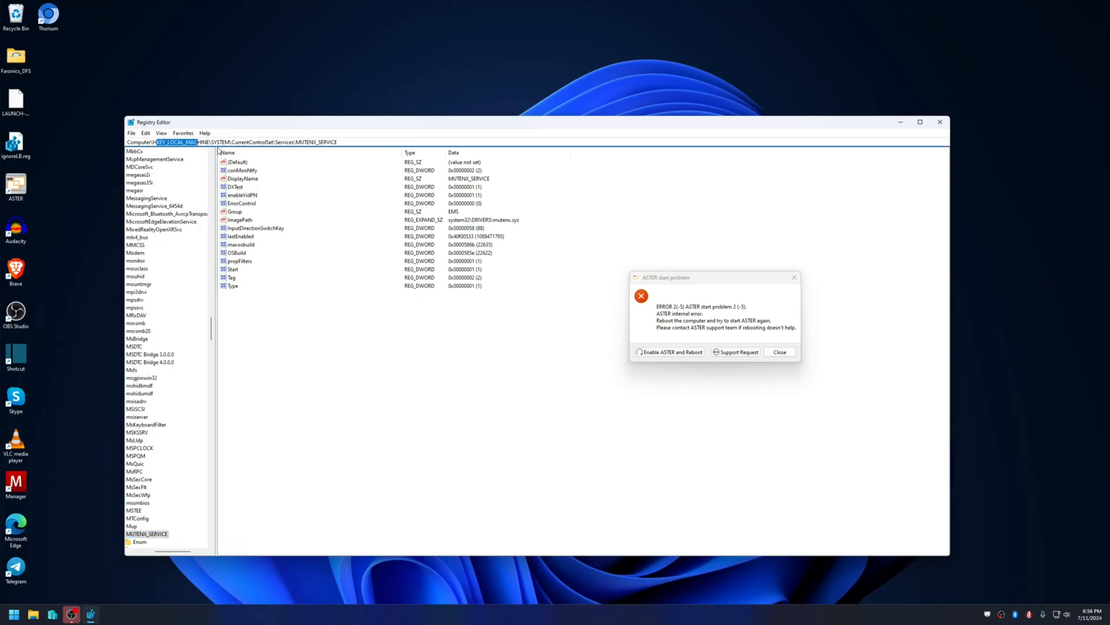
# Step: Create DWORD ignoreLastBoot under MUTENIX_SERVICE and set its data to 1
pyautogui.click(310, 141)
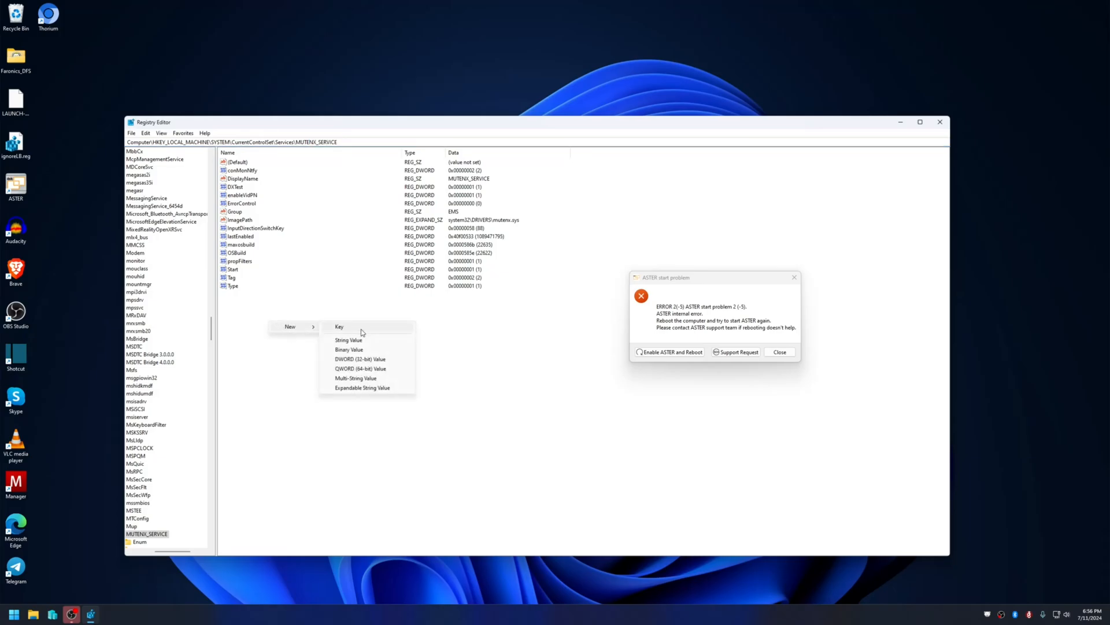
pyautogui.click(360, 358)
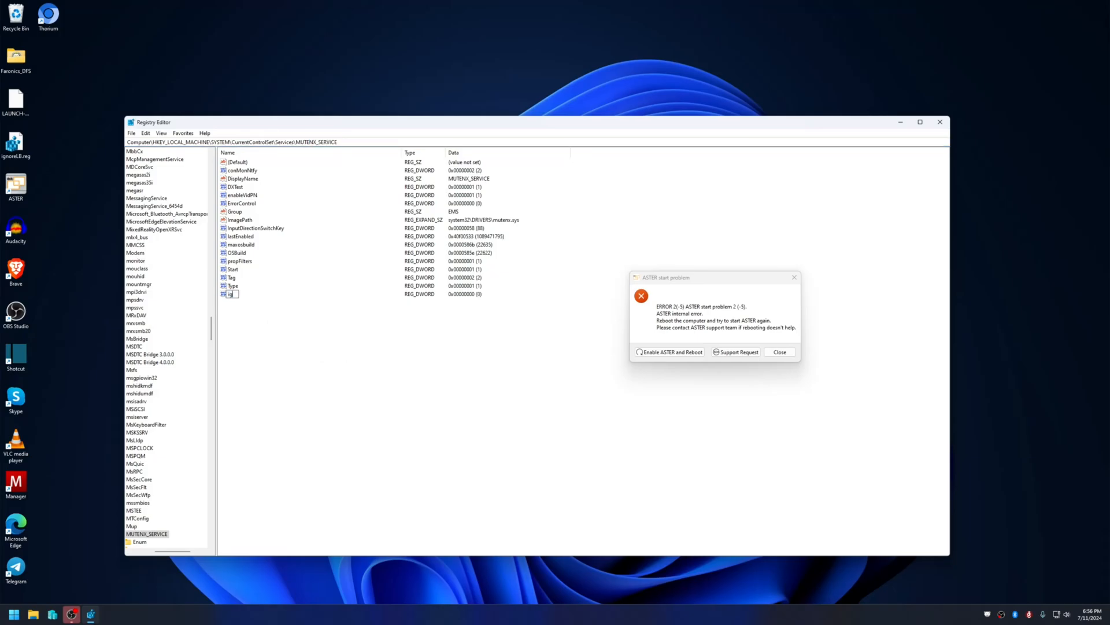
pyautogui.write('ignoreLastBoot')
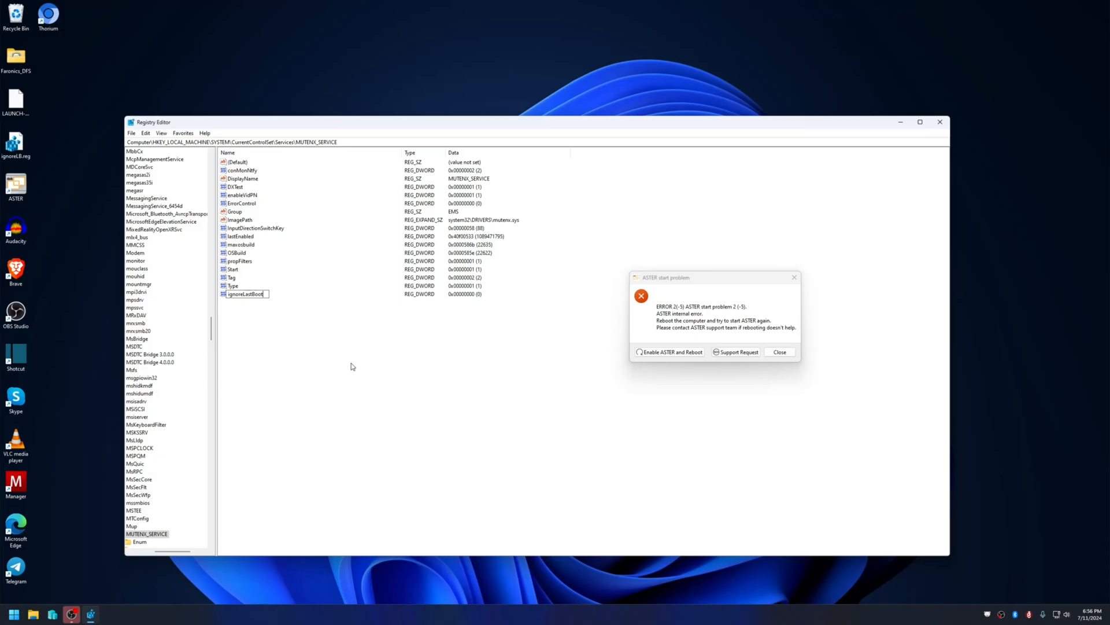
pyautogui.doubleClick(247, 294)
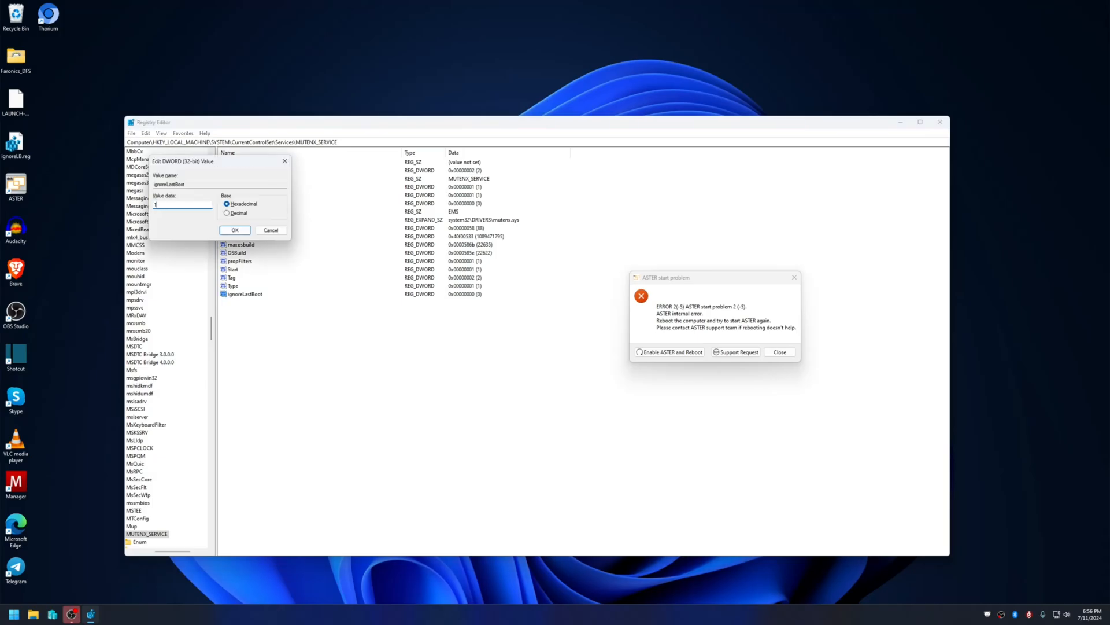
pyautogui.click(235, 229)
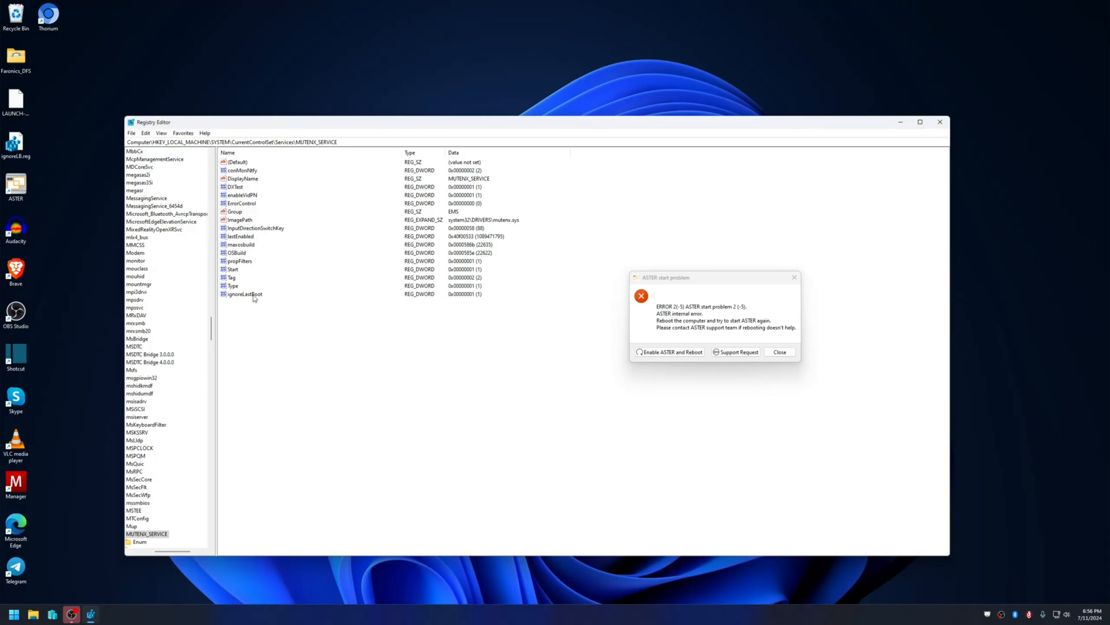
pyautogui.click(244, 292)
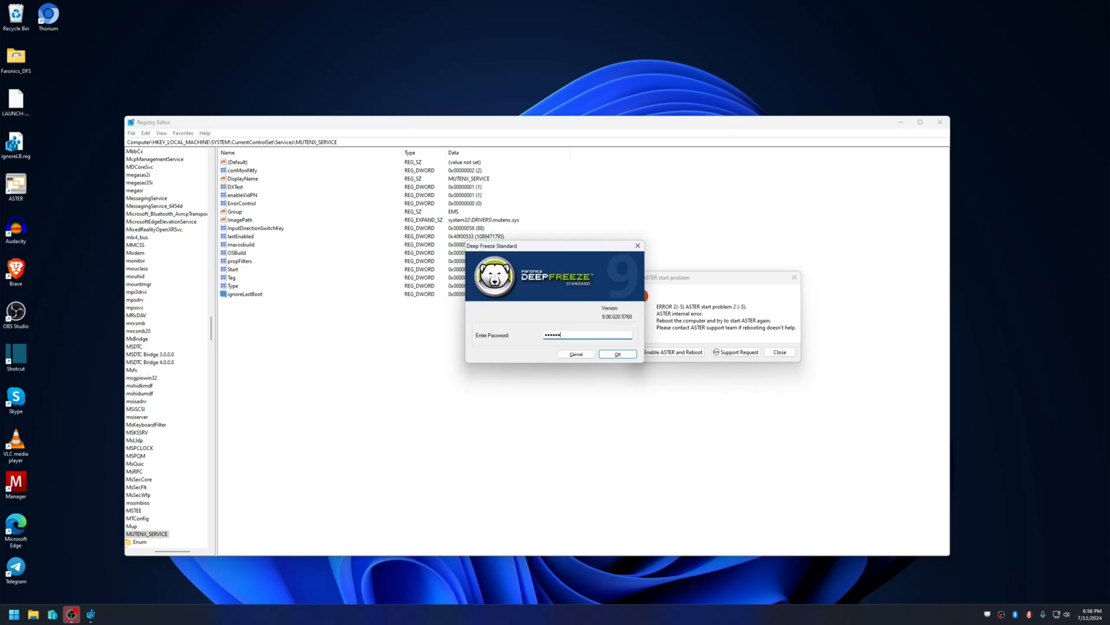
# Step: Confirm boot thawed in Deep Freeze, then position ASTER Control showing ASTER enabled
pyautogui.click(616, 354)
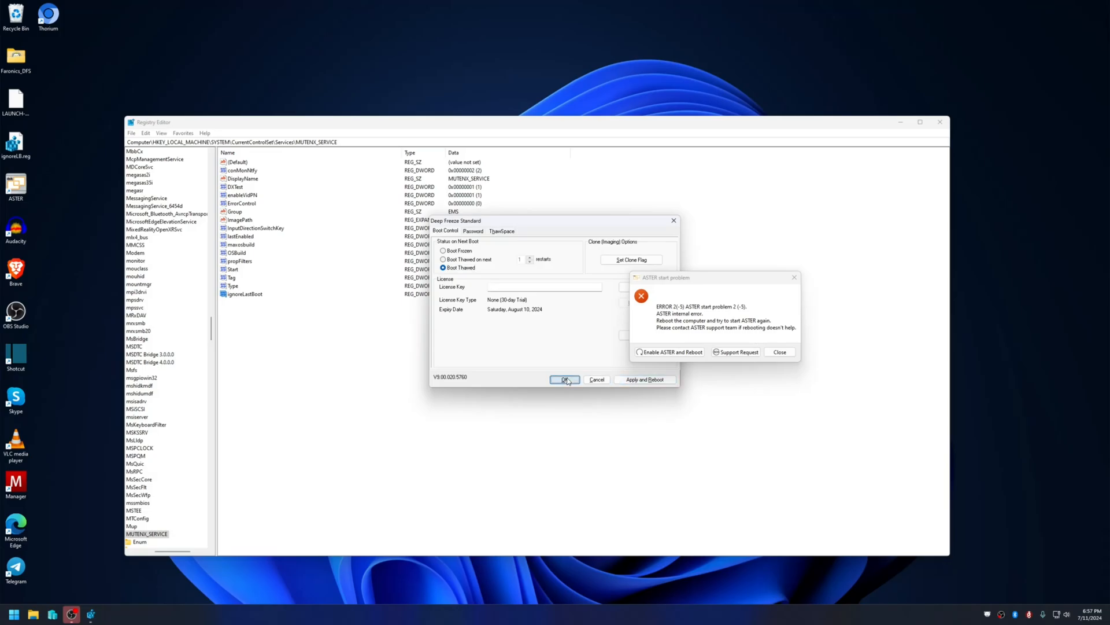
pyautogui.click(565, 379)
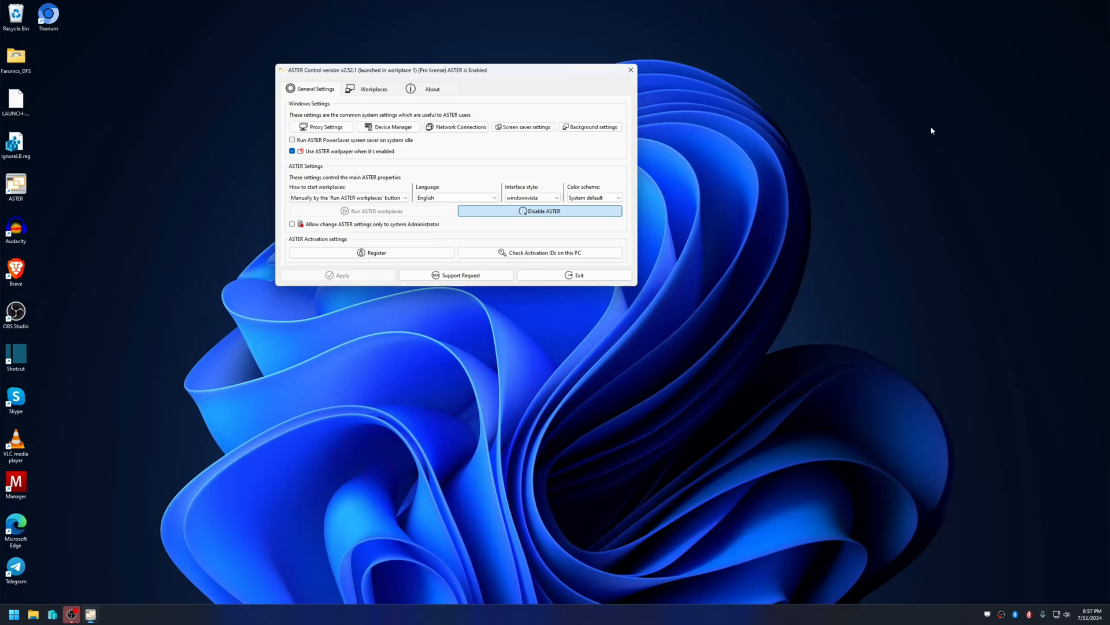
pyautogui.moveTo(457, 69); pyautogui.dragTo(467, 58)
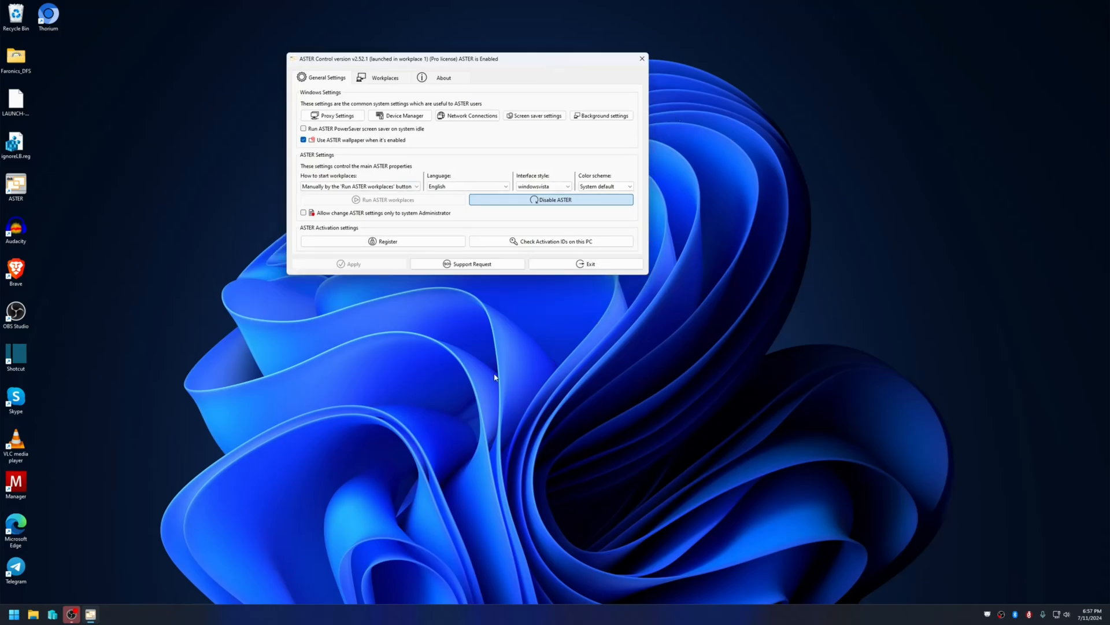
pyautogui.moveTo(433, 290)
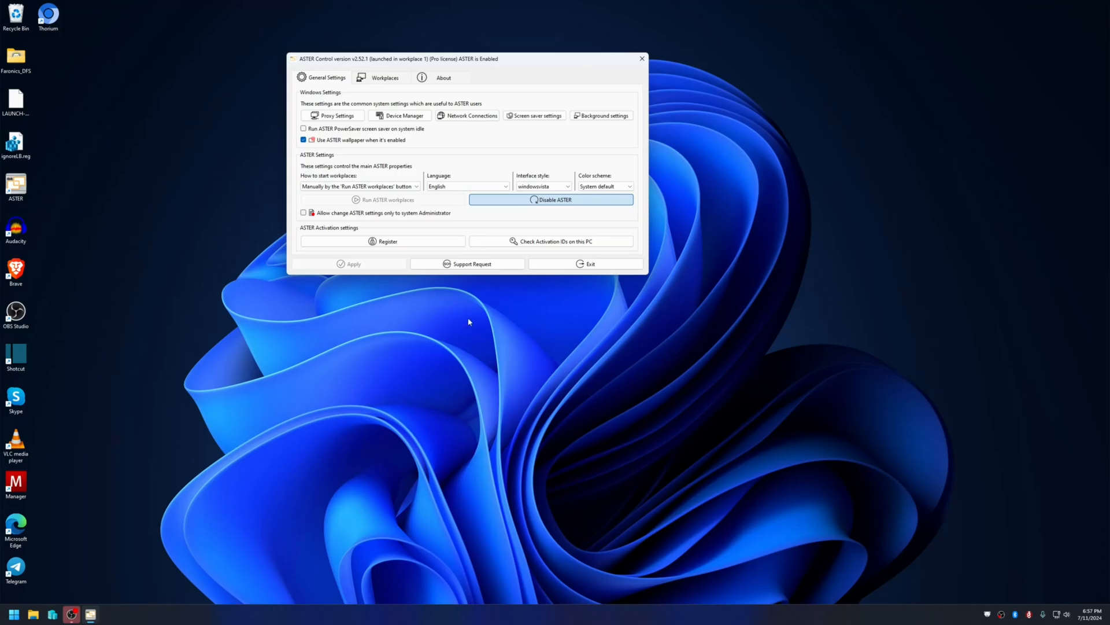
pyautogui.moveTo(537, 507)
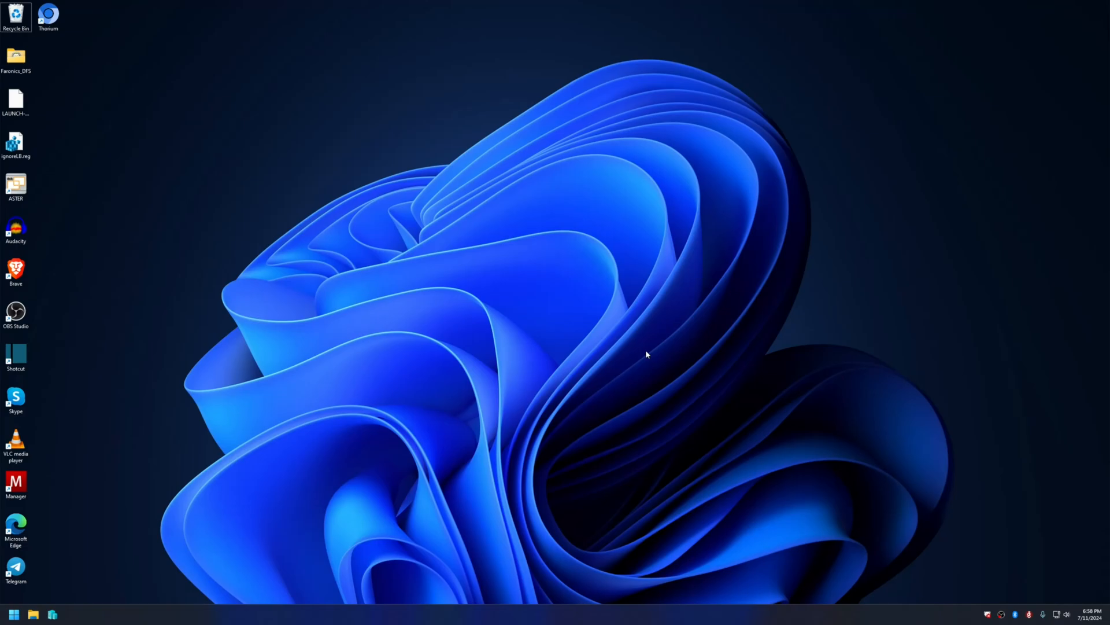
pyautogui.moveTo(93, 380)
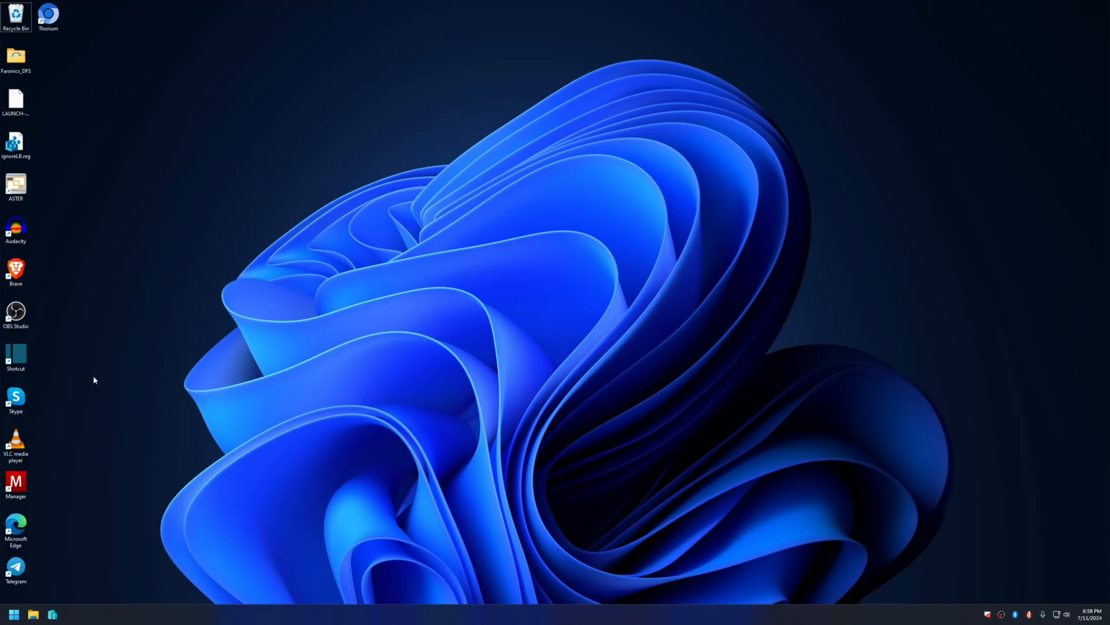
# Step: Review ignoreLB.reg in Notepad, noting ignoreLastBoot dword 1 under the MUTENIX_SERVICE key path
pyautogui.click(15, 146)
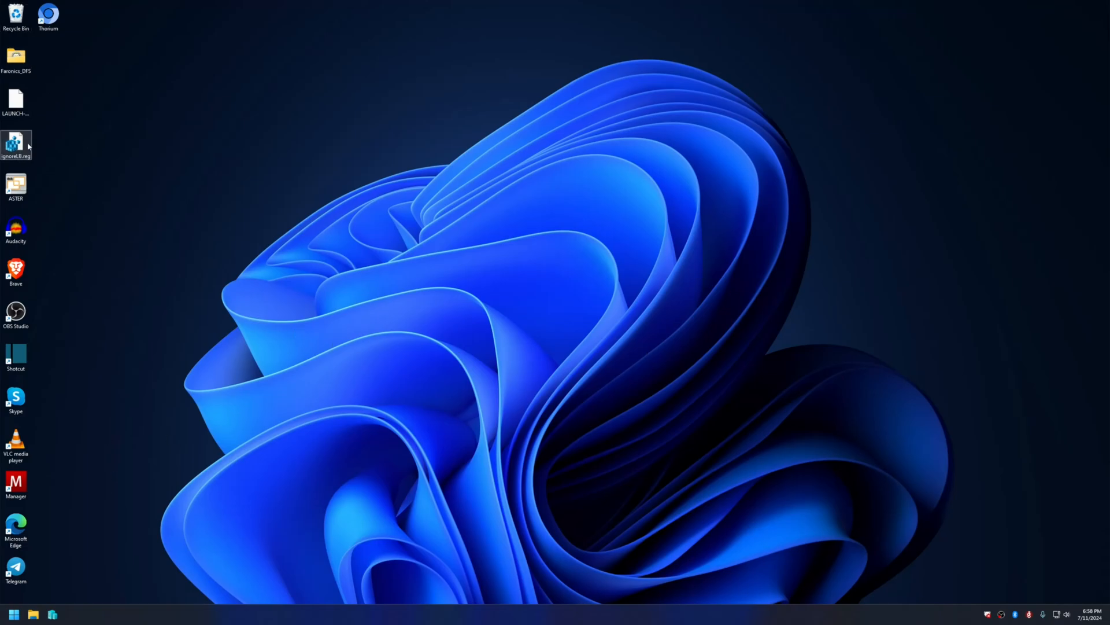
pyautogui.moveTo(17, 145)
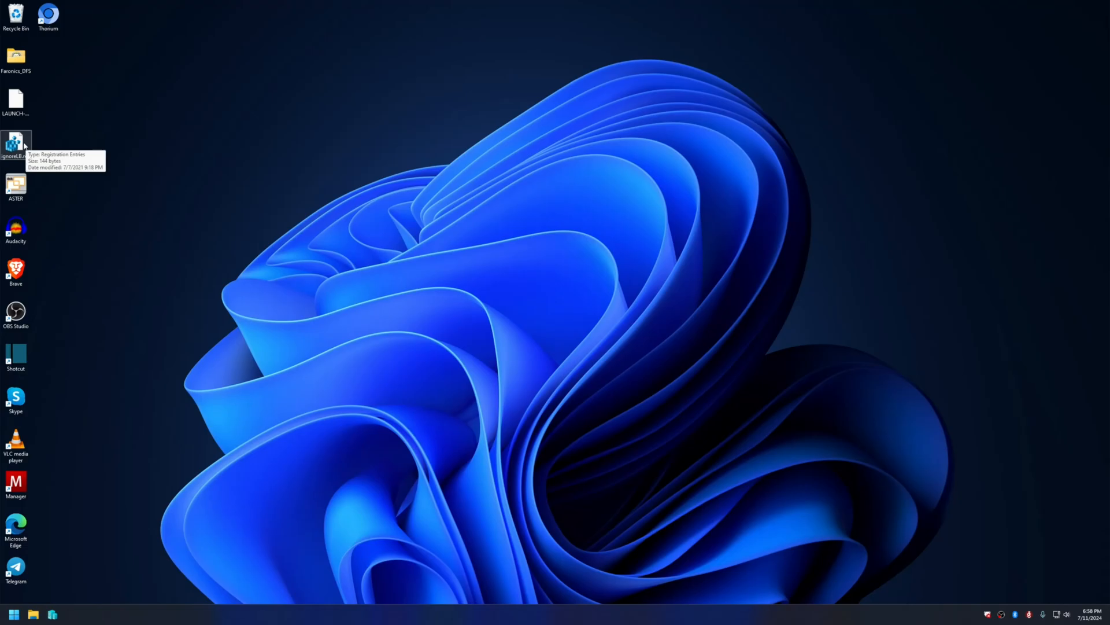
pyautogui.rightClick(15, 145)
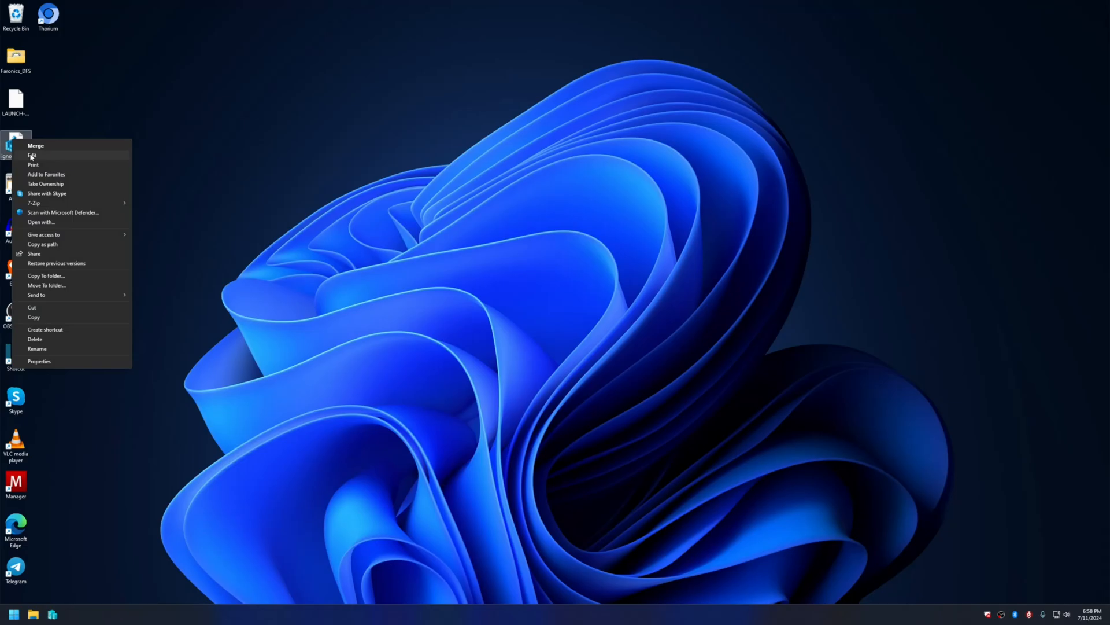
pyautogui.click(33, 155)
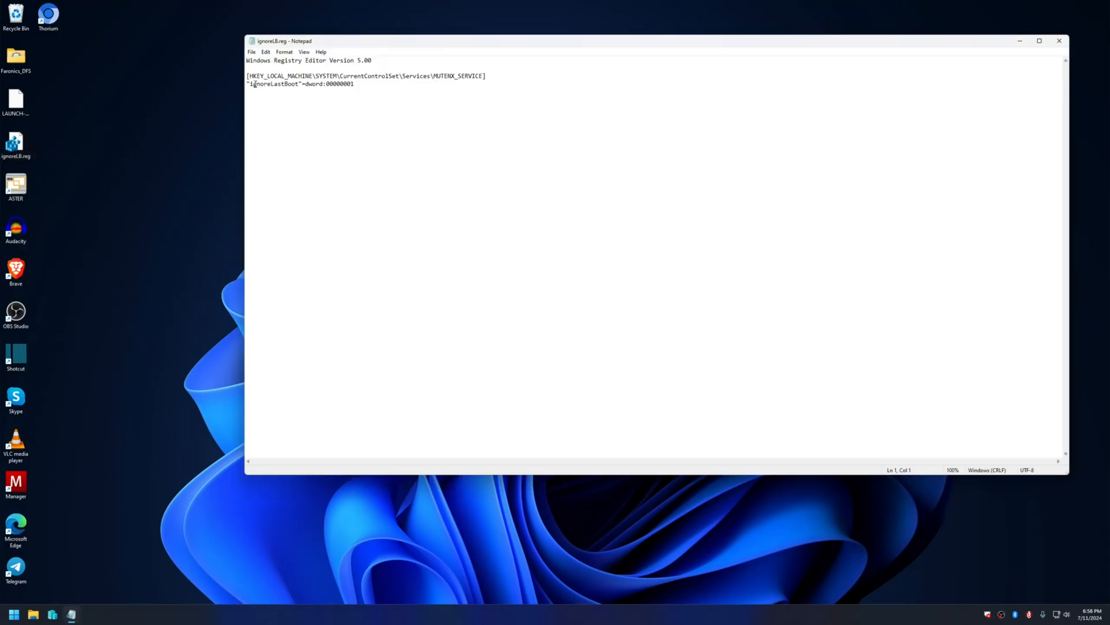
pyautogui.doubleClick(327, 84)
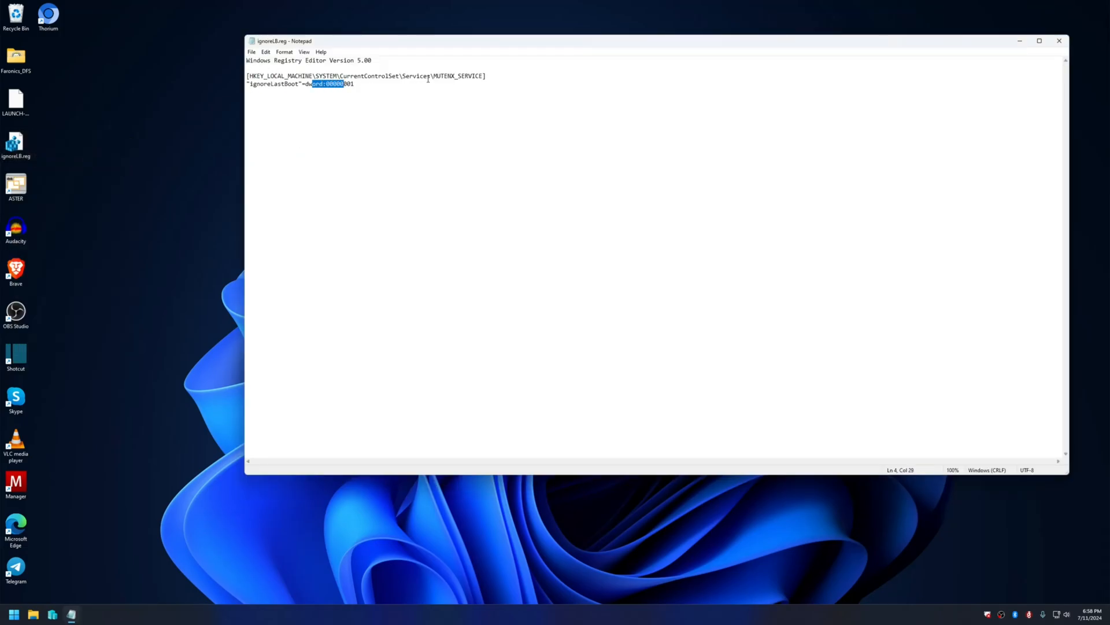
pyautogui.doubleClick(471, 76)
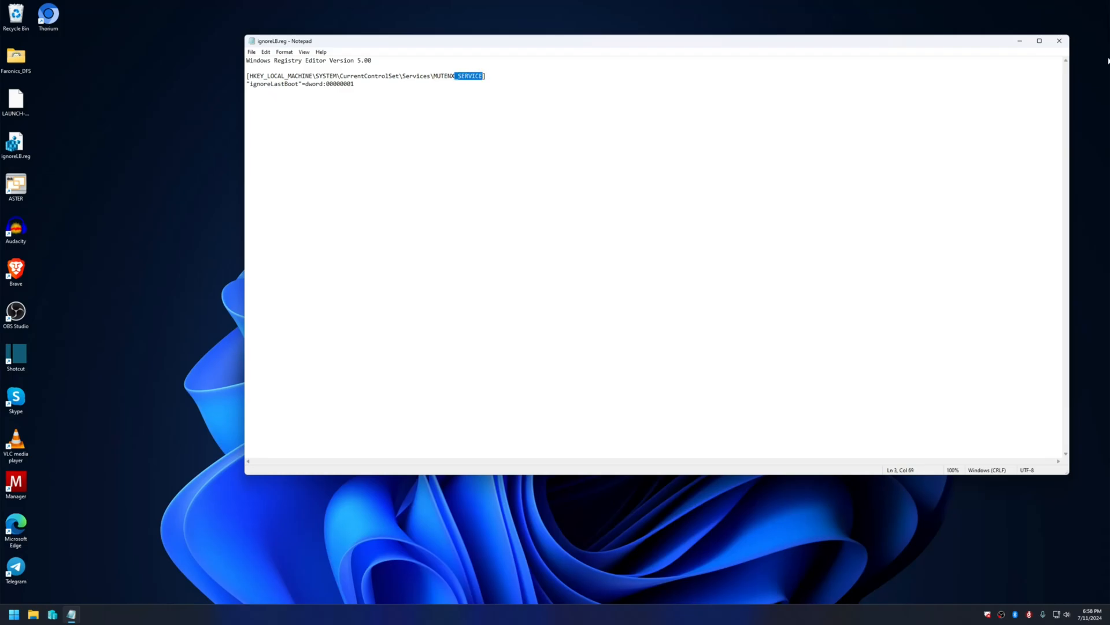
# Step: Close the file and search for regedit so Registry Editor appears as best match
pyautogui.rightClick(16, 141)
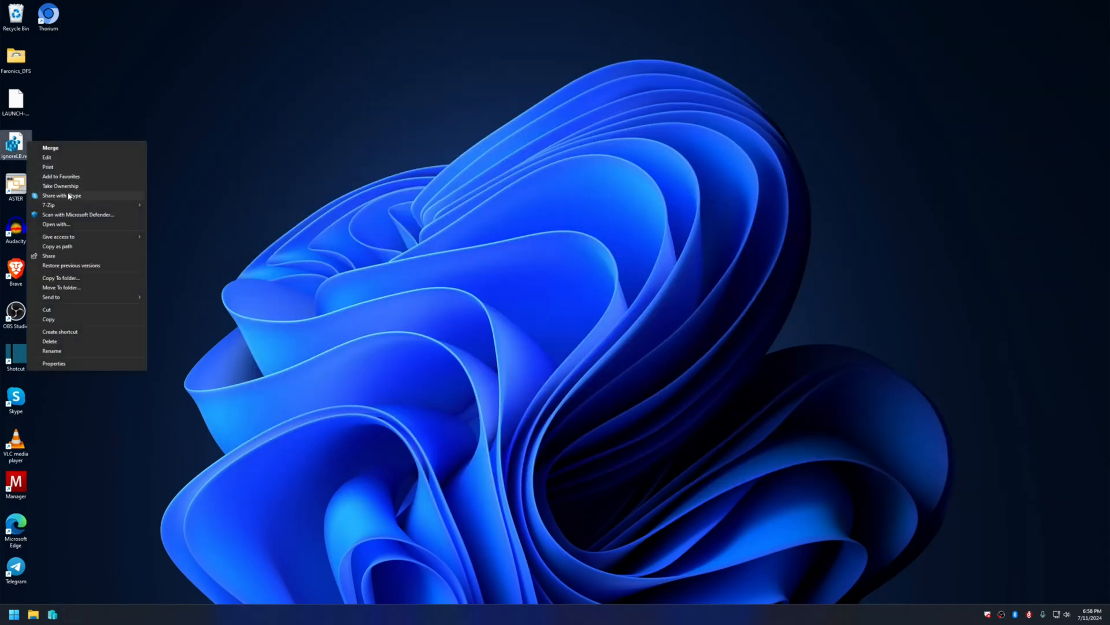
pyautogui.click(50, 147)
pyautogui.write('r')
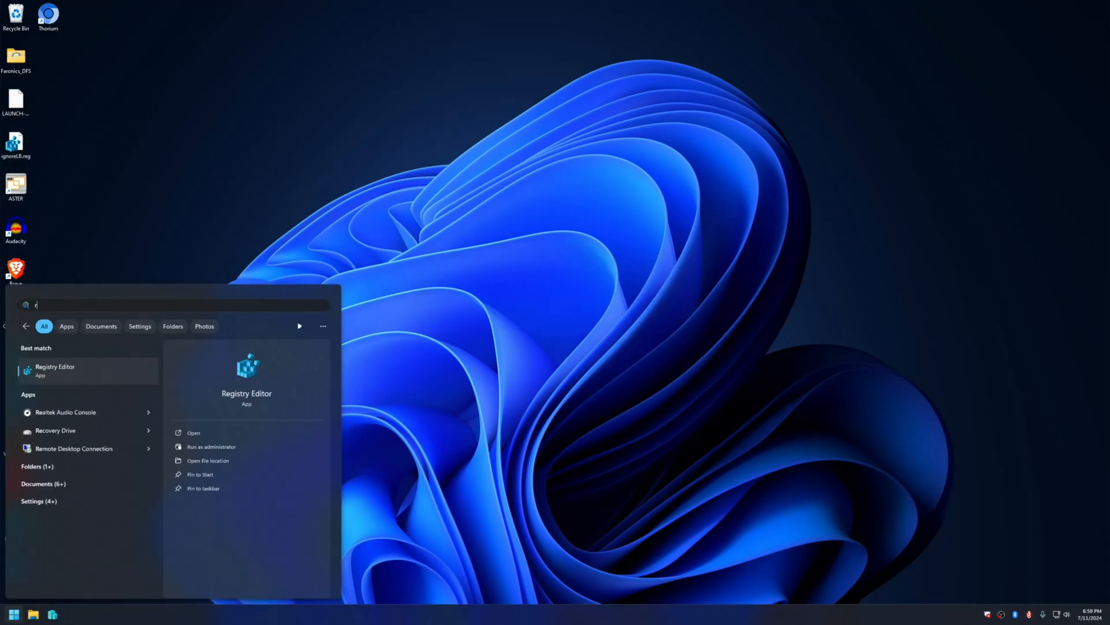
# Step: Confirm in Registry Editor that ignoreLastBoot under MUTENX_SERVICE holds 0x00000001
pyautogui.click(55, 369)
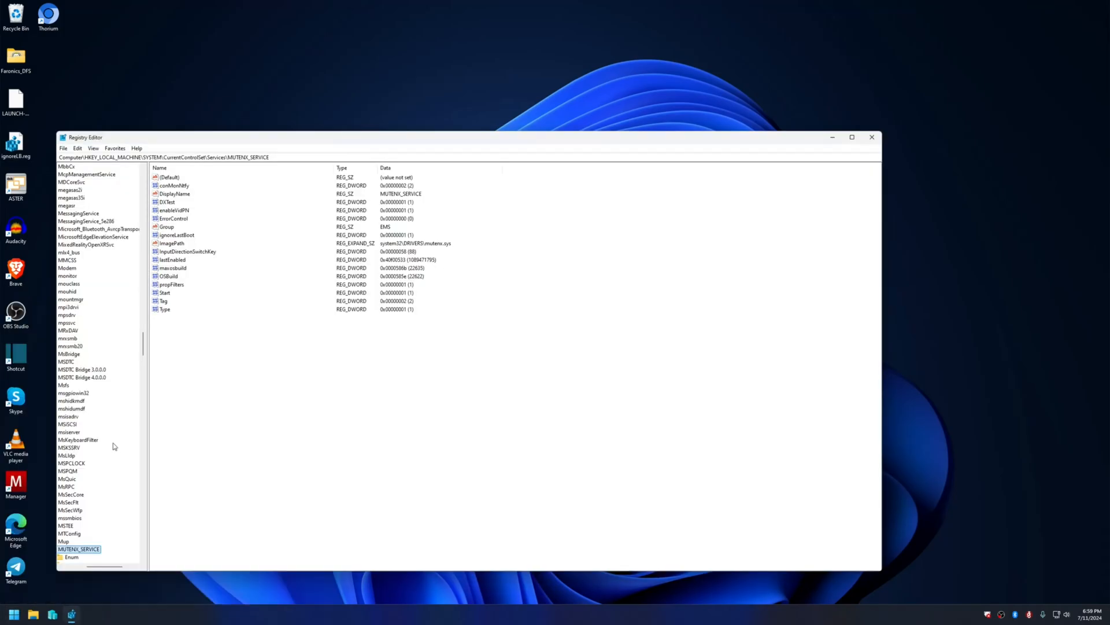
pyautogui.click(176, 234)
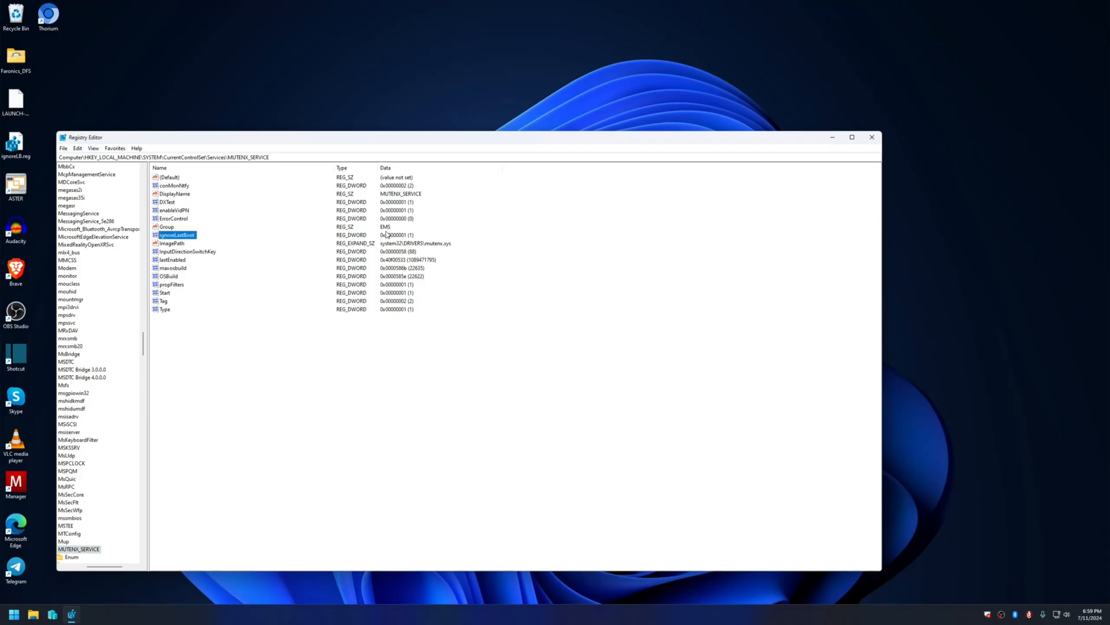
pyautogui.click(871, 136)
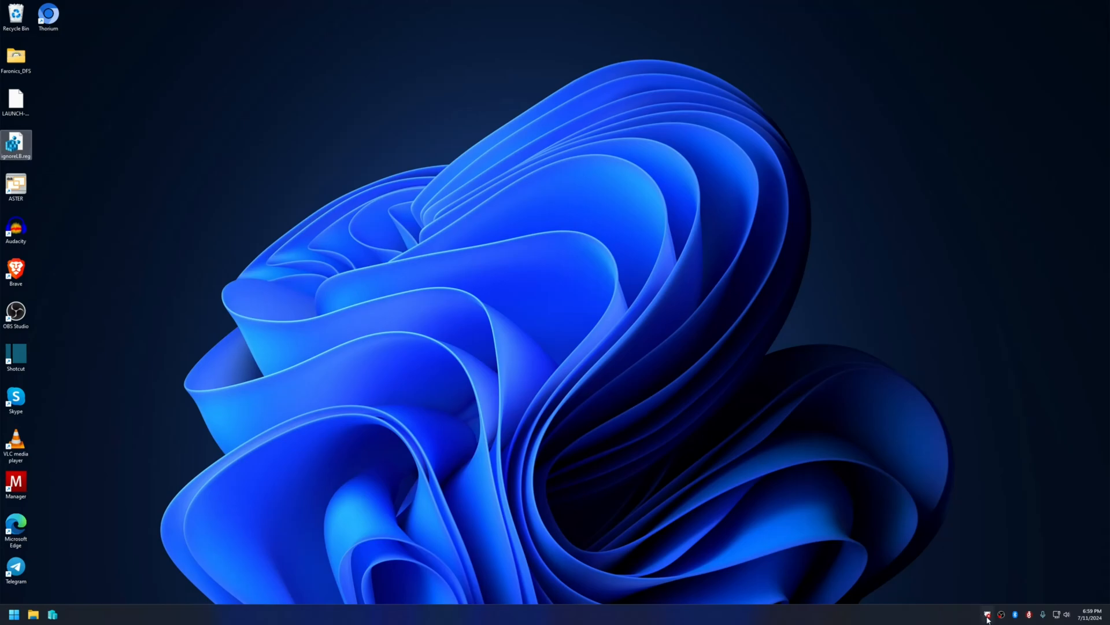
# Step: Set Deep Freeze to Boot Frozen and acknowledge the frozen-on-future-starts notice
pyautogui.click(986, 614)
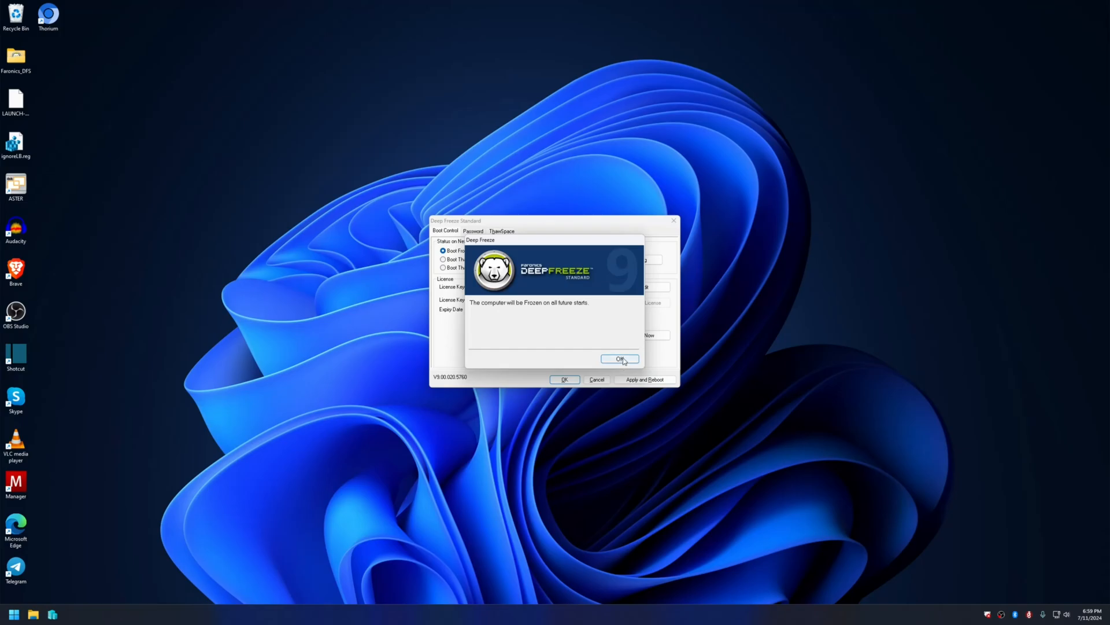
pyautogui.click(620, 358)
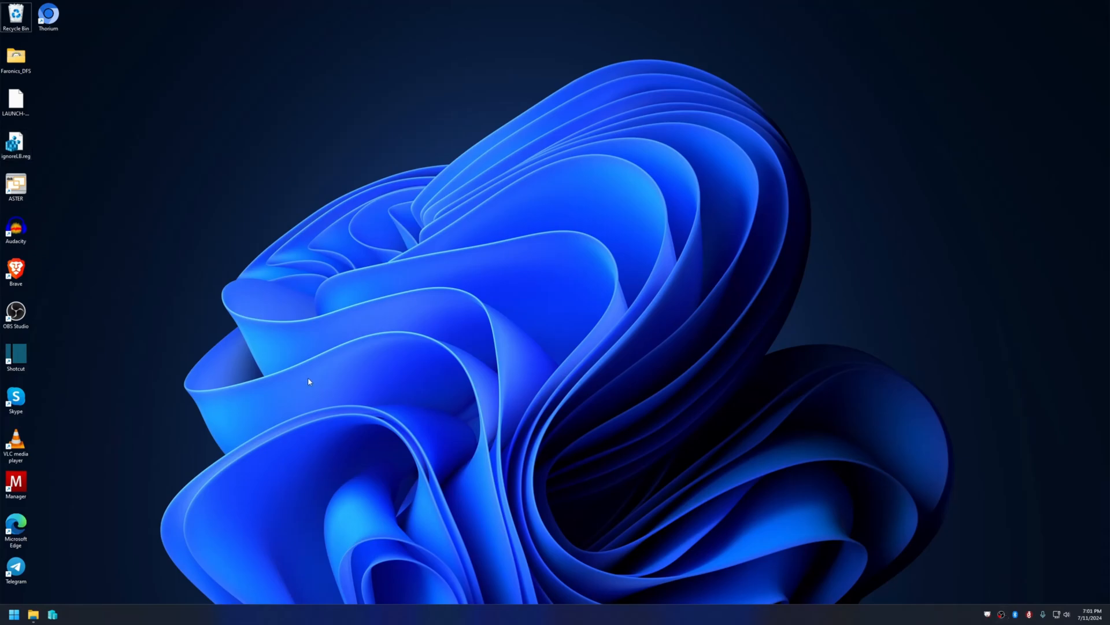
pyautogui.moveTo(315, 378)
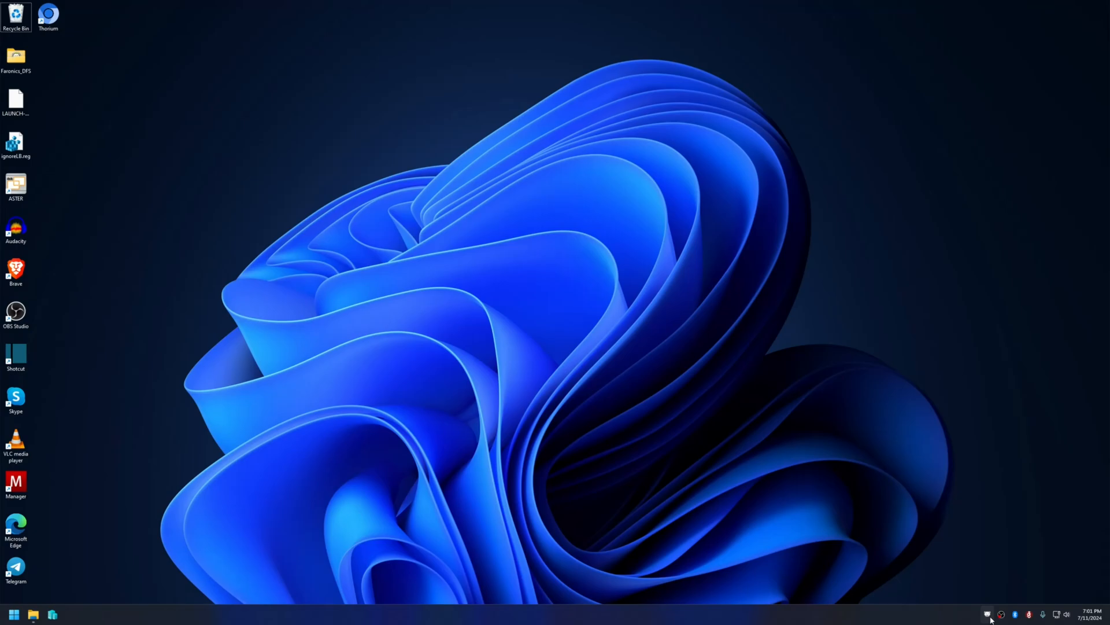
# Step: After the restart, check Deep Freeze status and launch ASTER Control
pyautogui.click(15, 185)
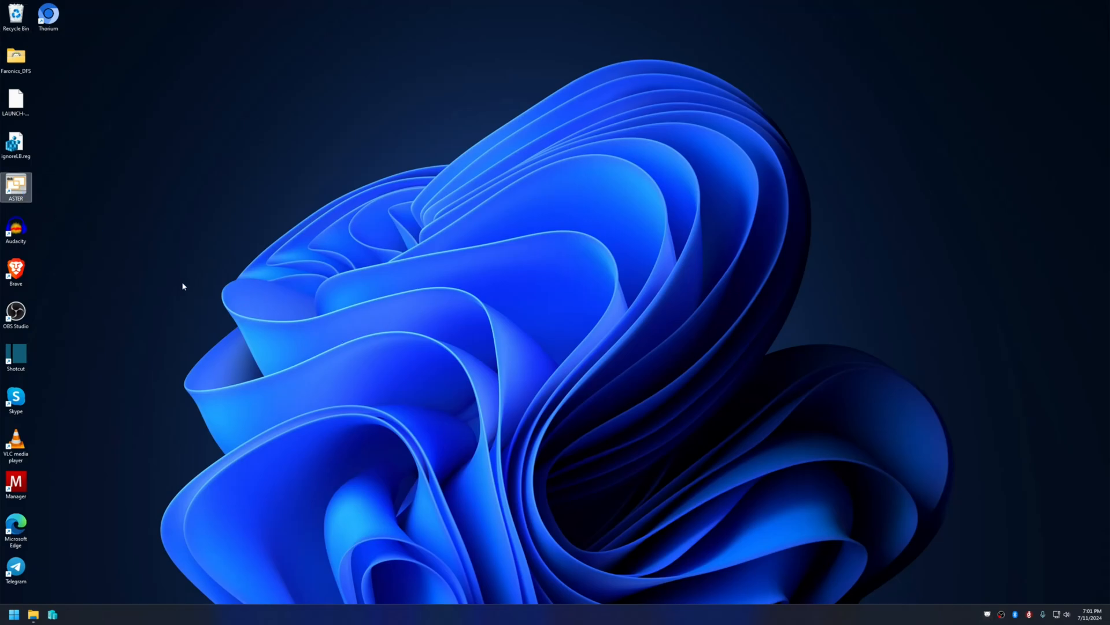
pyautogui.doubleClick(15, 185)
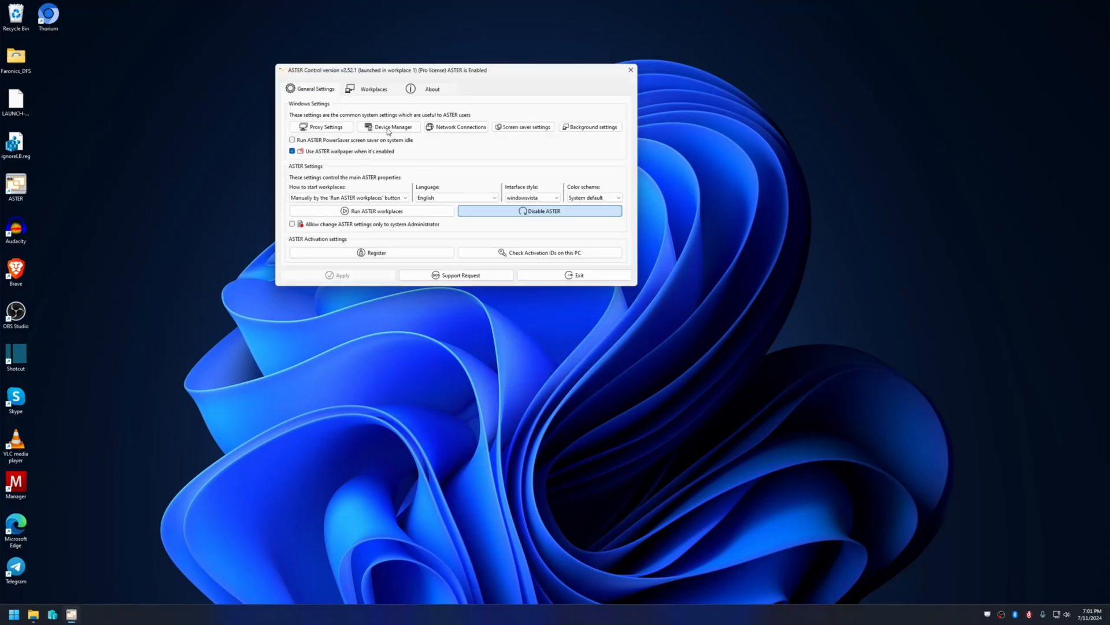
# Step: View the ASTER workplace layout showing workplaces 1 and 2 each with an ASTER monitor
pyautogui.click(372, 89)
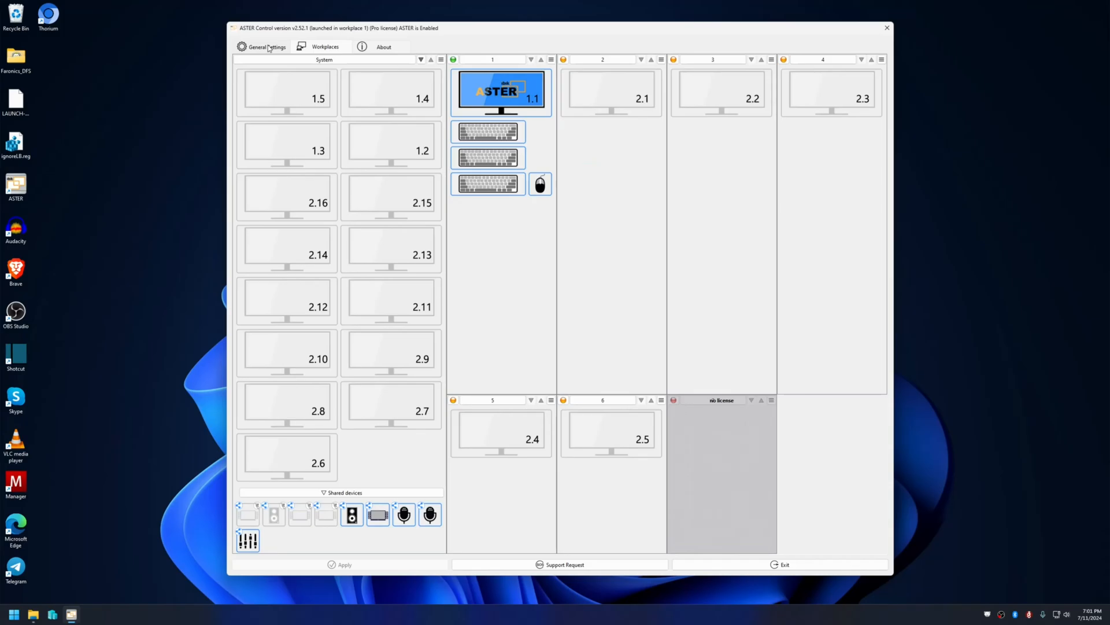
pyautogui.click(266, 46)
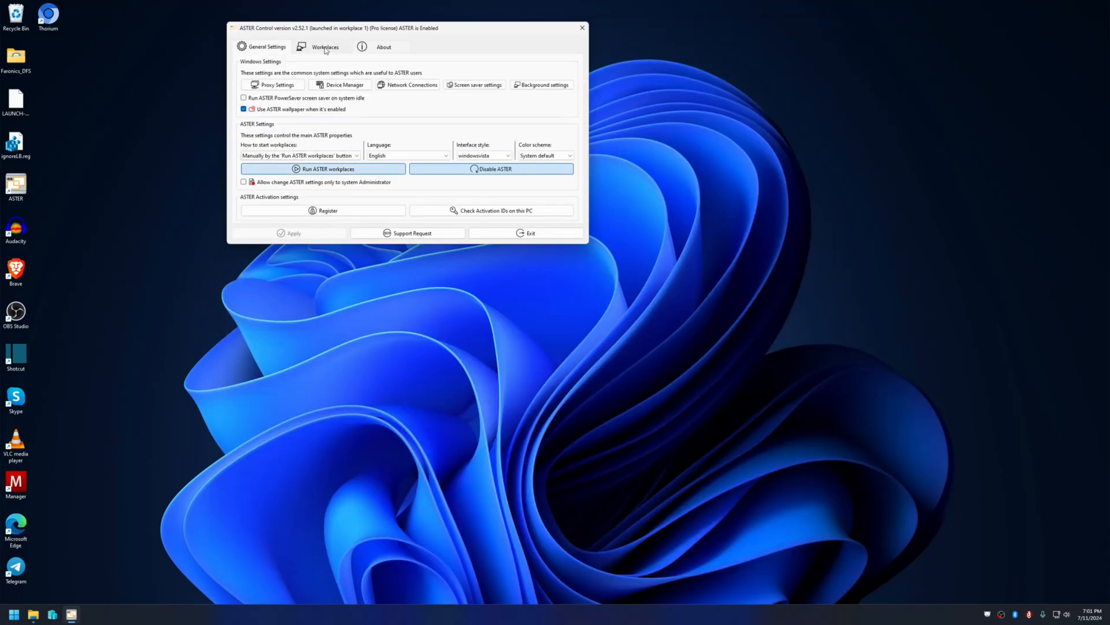
pyautogui.click(325, 46)
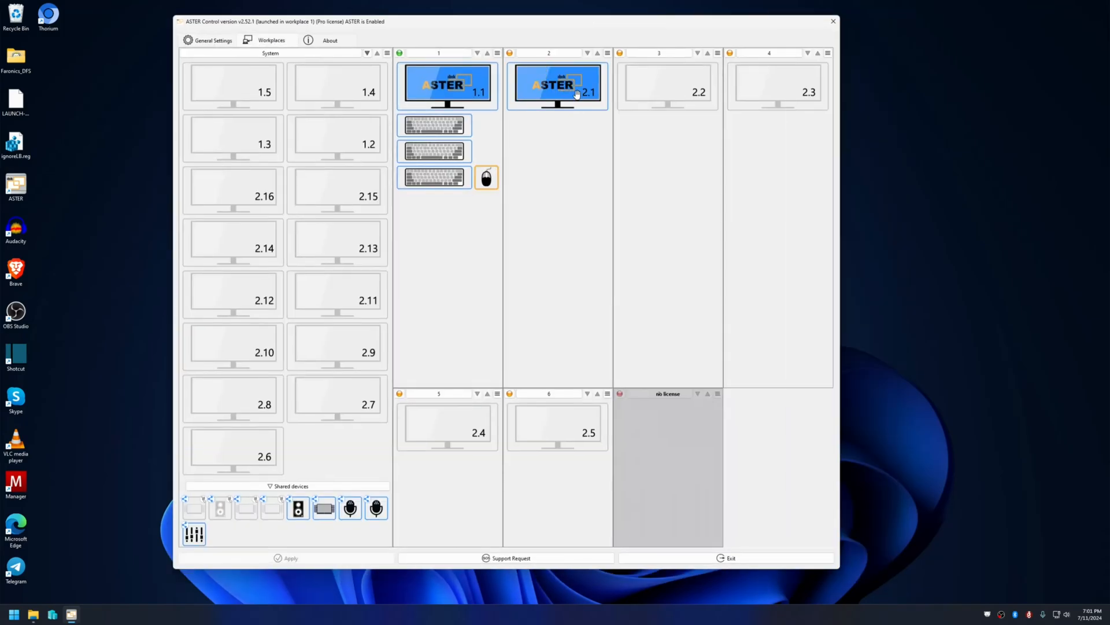